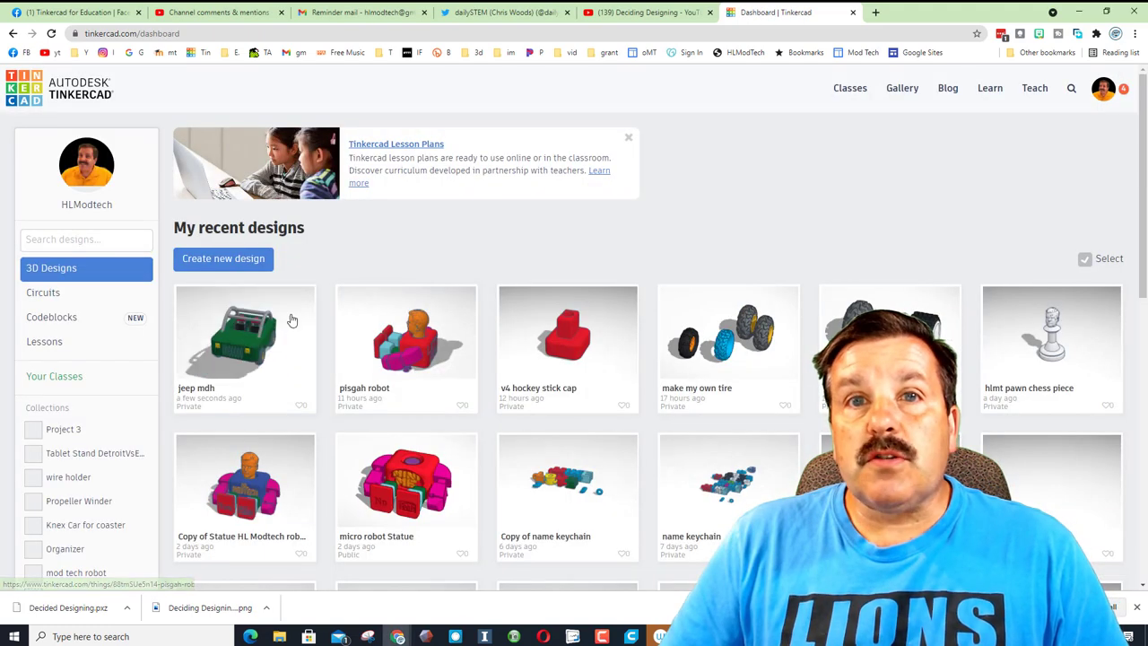
- Start a new blank design and place a red box on the workplane
left_click(222, 258)
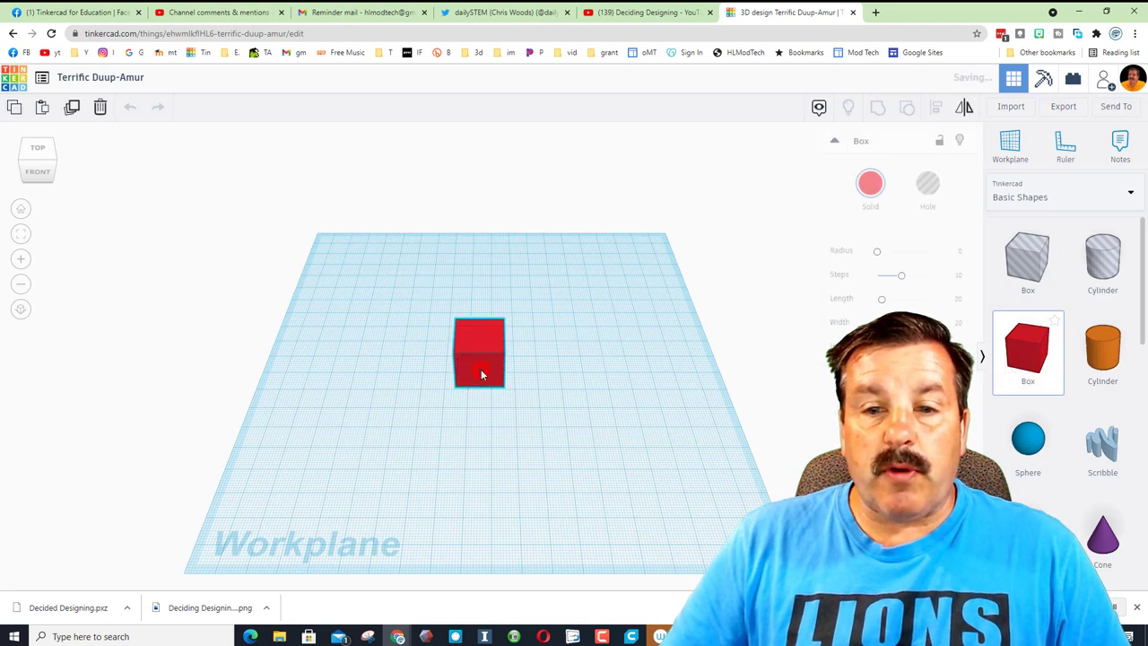
- Stretch the box and cut hexagonal notches at its corners using duplicated polygon holes
left_click(480, 353)
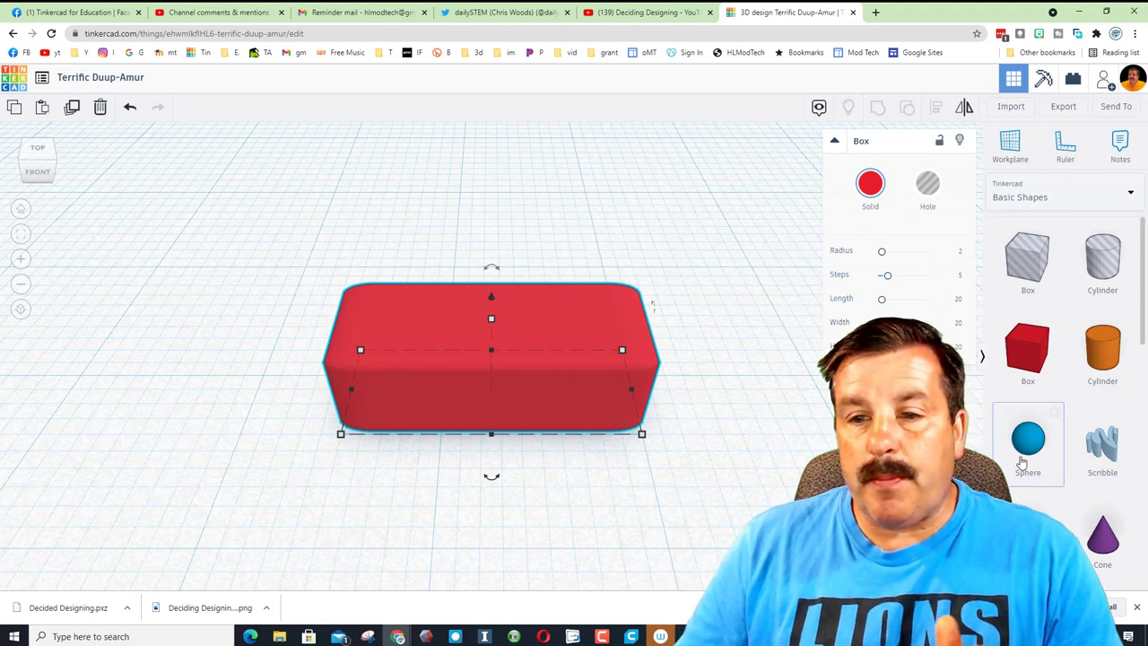
scroll("down", 3)
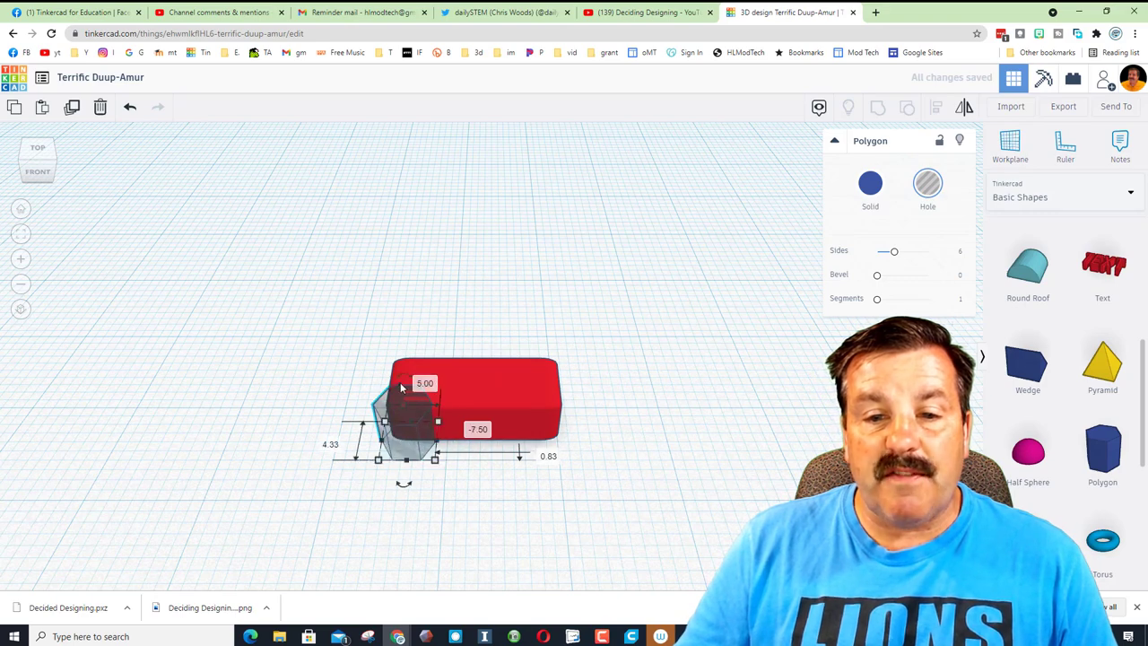
key("ctrl+d")
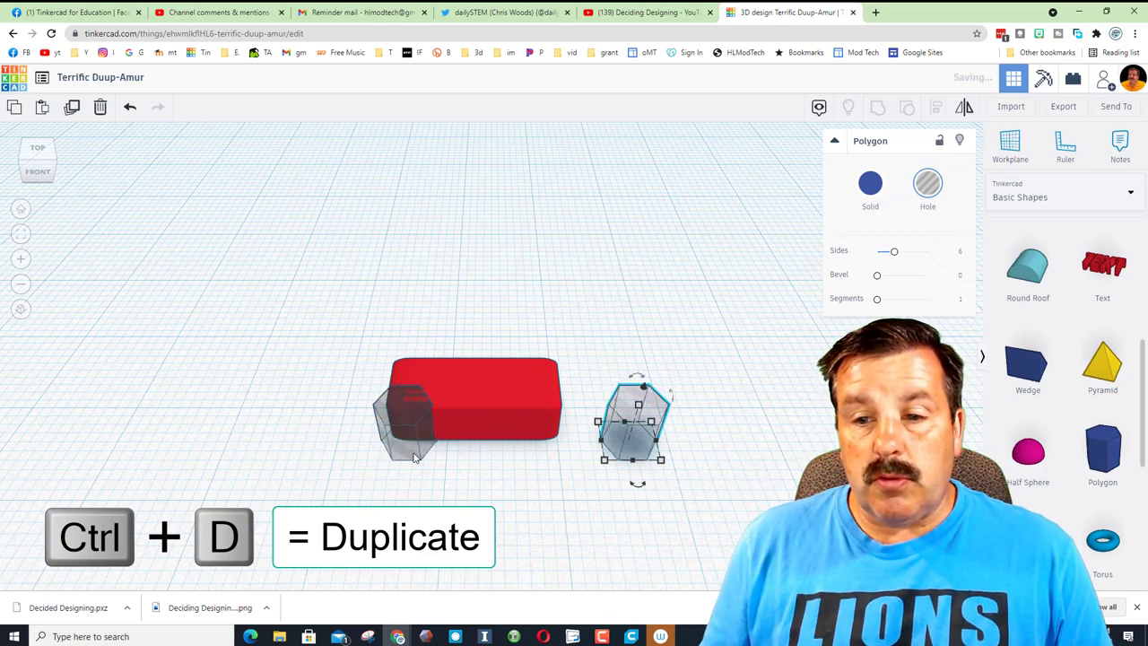
key("Right")
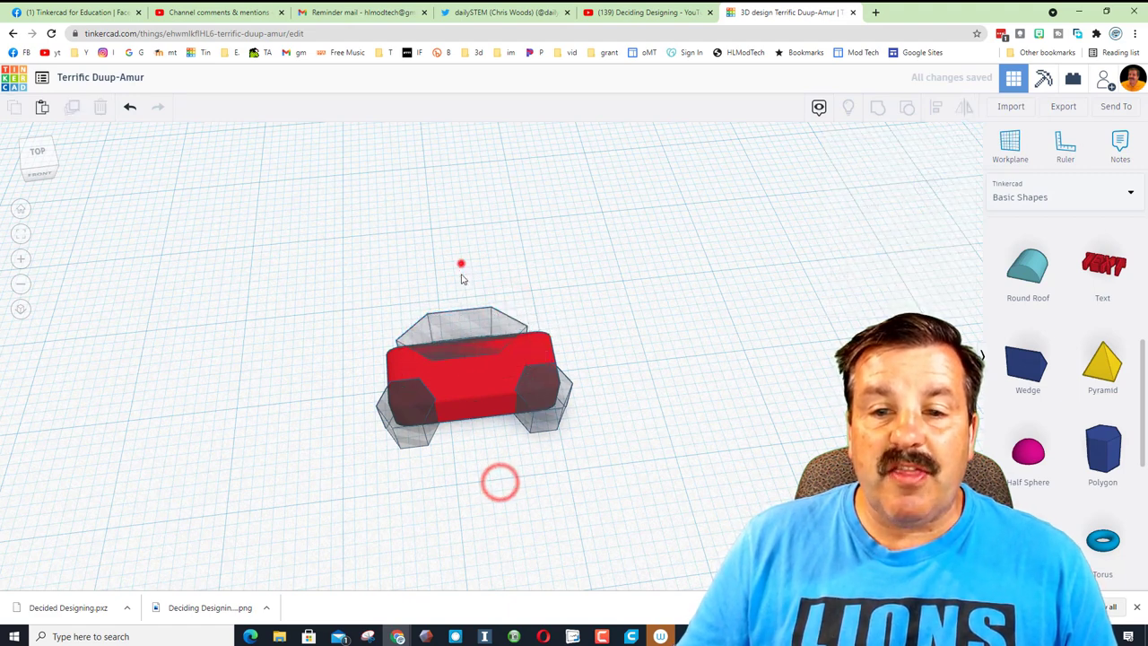
left_click(466, 376)
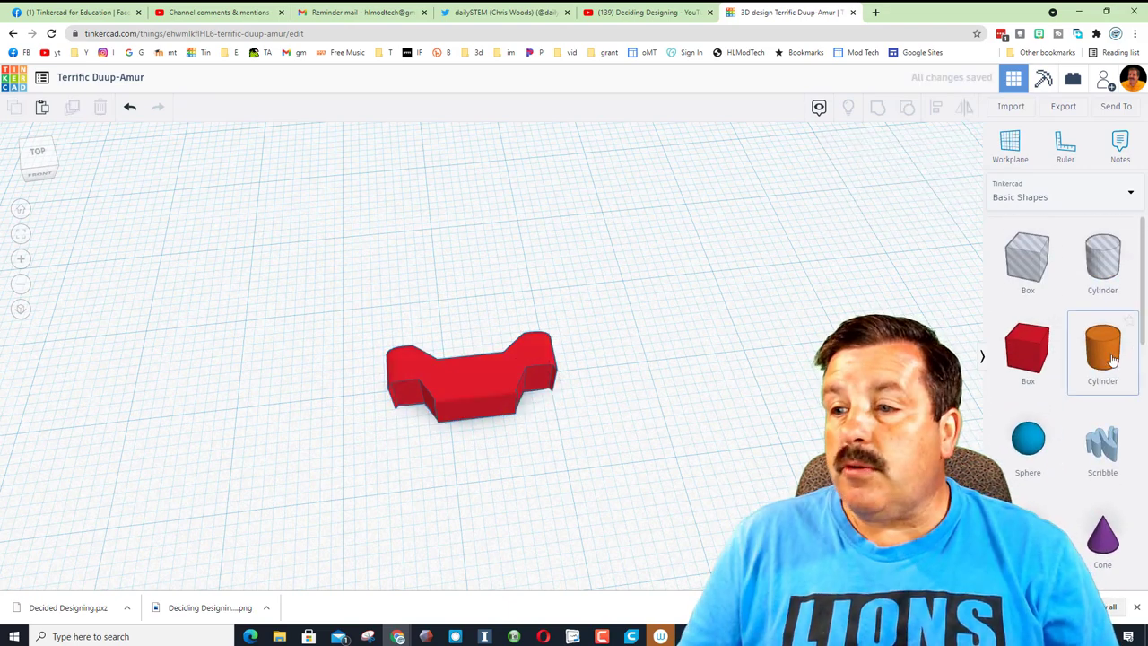
- Add a 64-sided oval cylinder over the block and group it into the tread piece
left_click_drag(1103, 345, 646, 269)
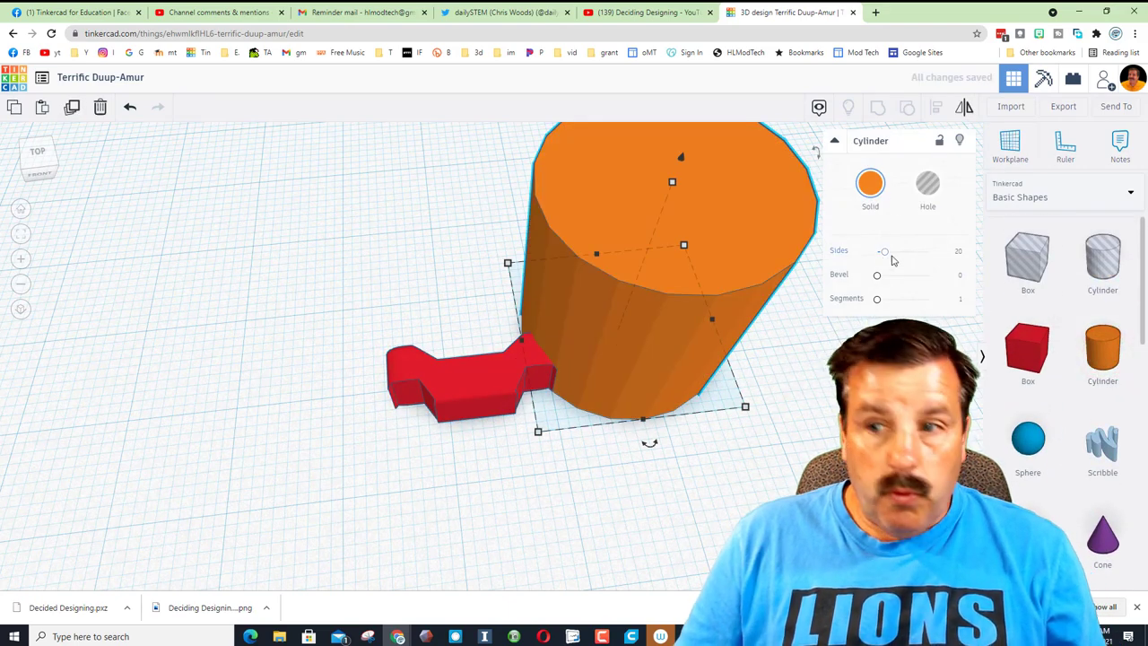
left_click_drag(885, 251, 929, 251)
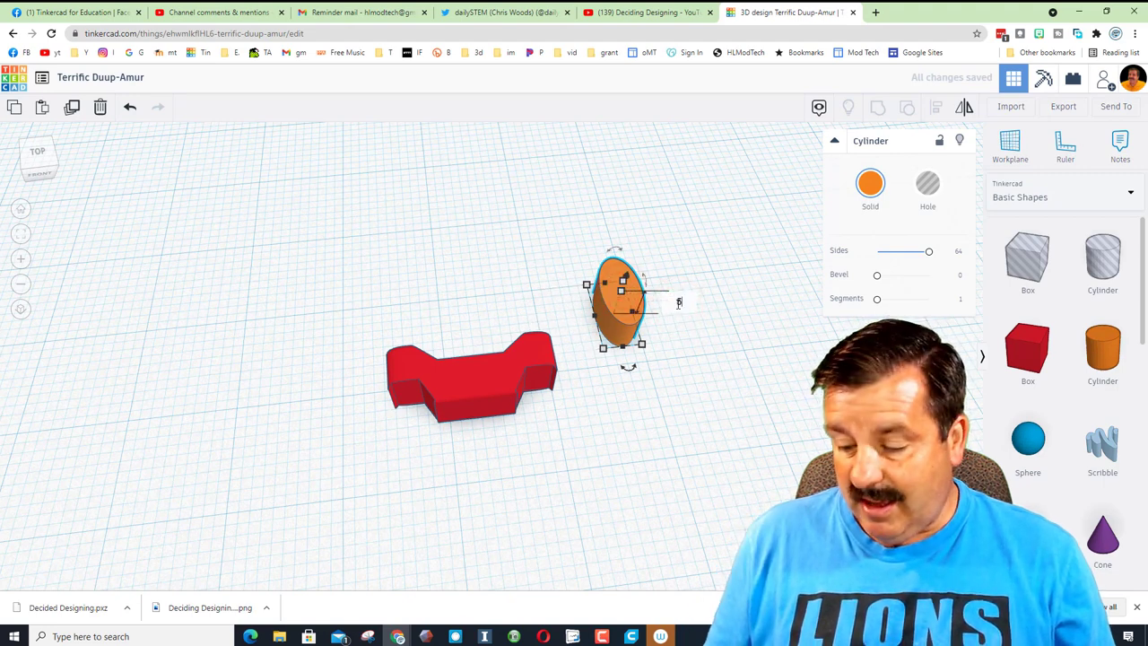
left_click_drag(619, 305, 471, 341)
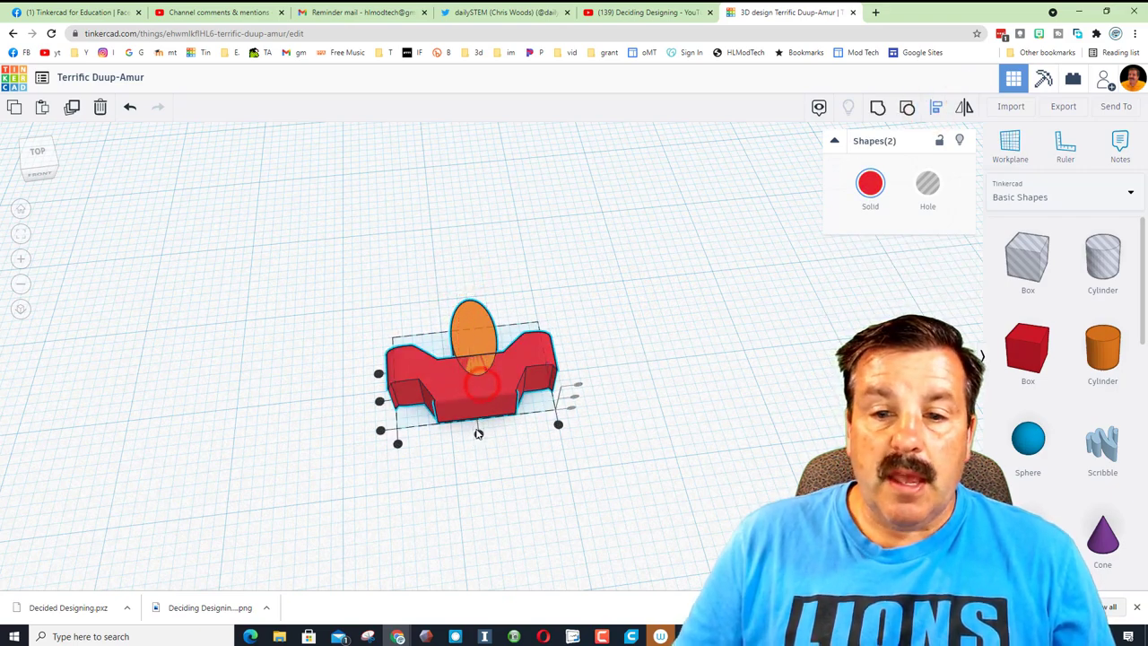
left_click(516, 278)
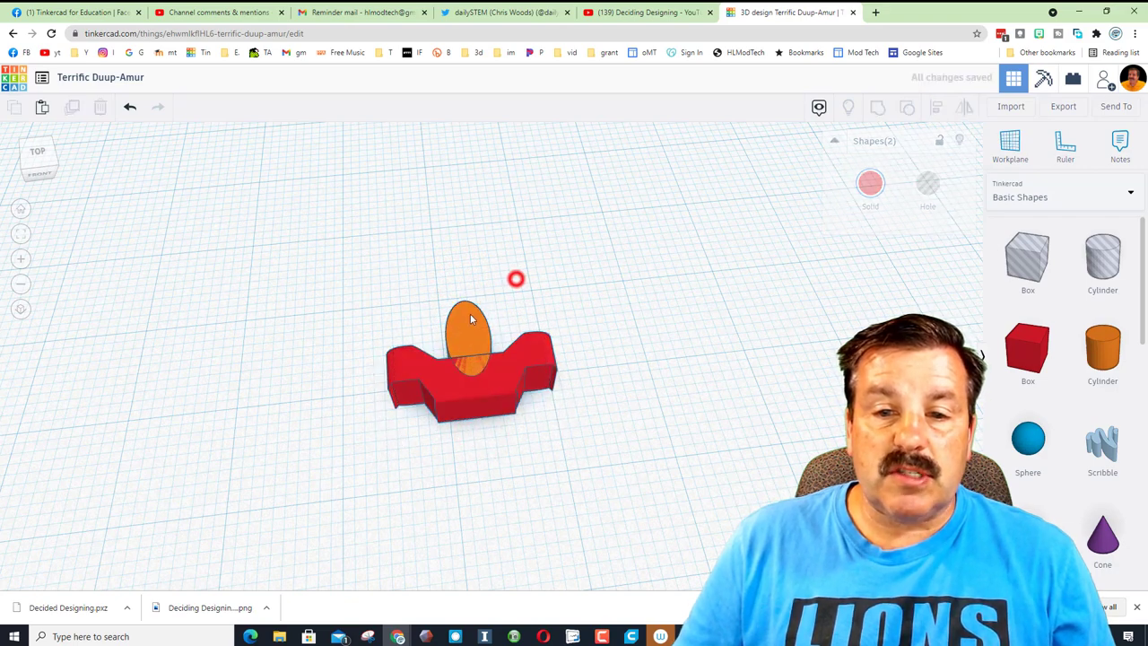
left_click(471, 323)
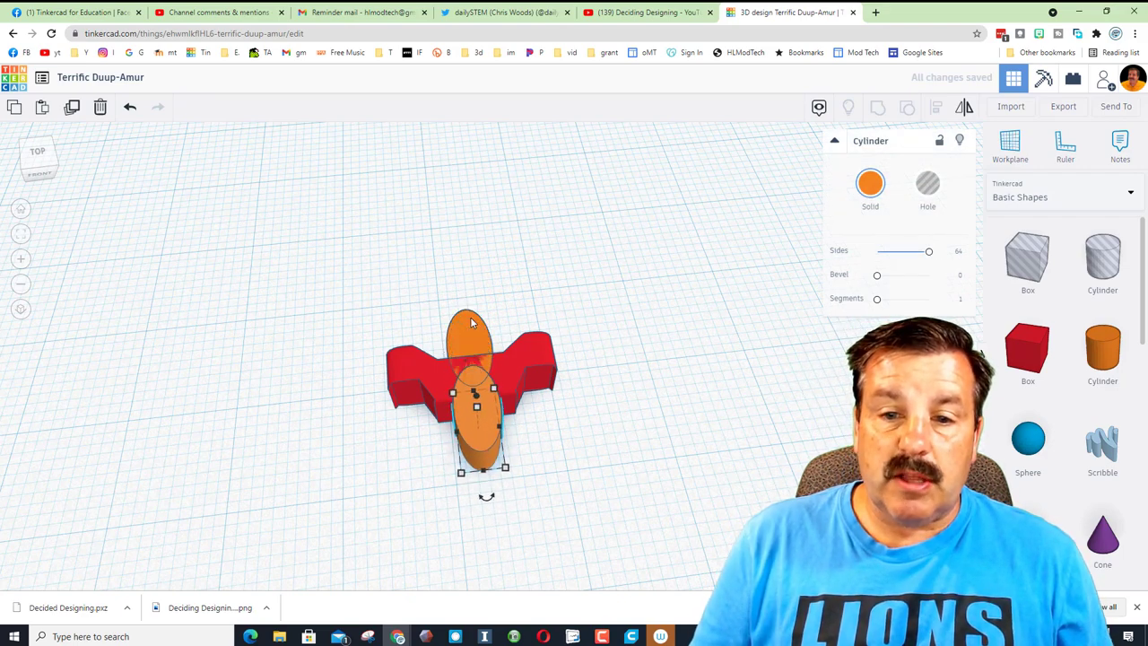
left_click(928, 184)
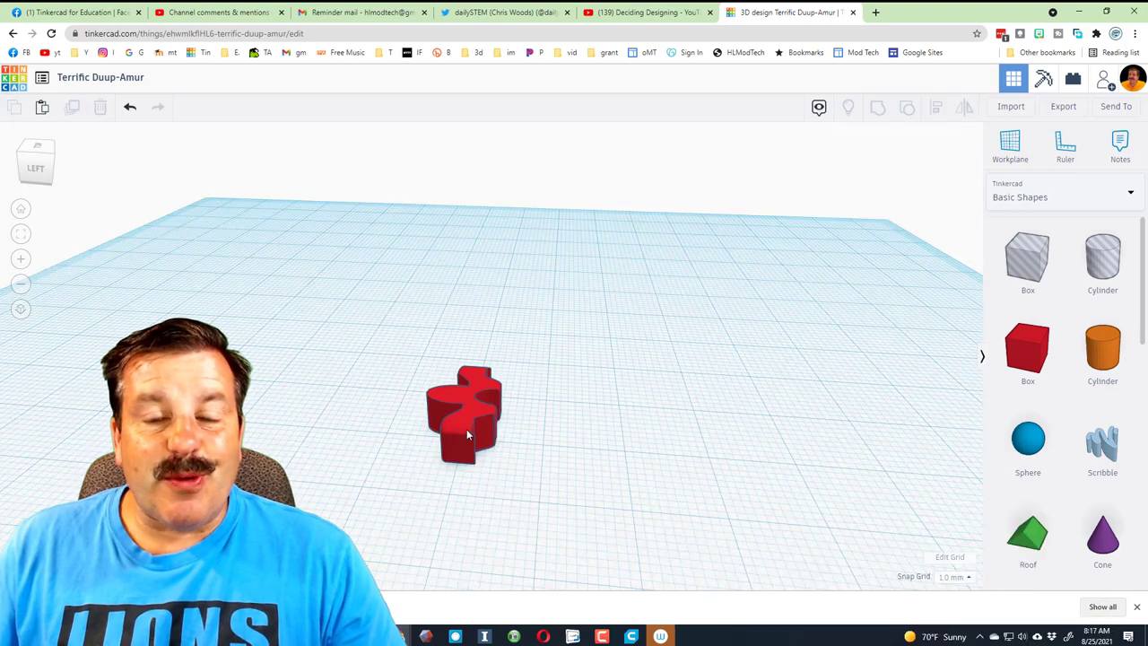
mouse_move(960, 575)
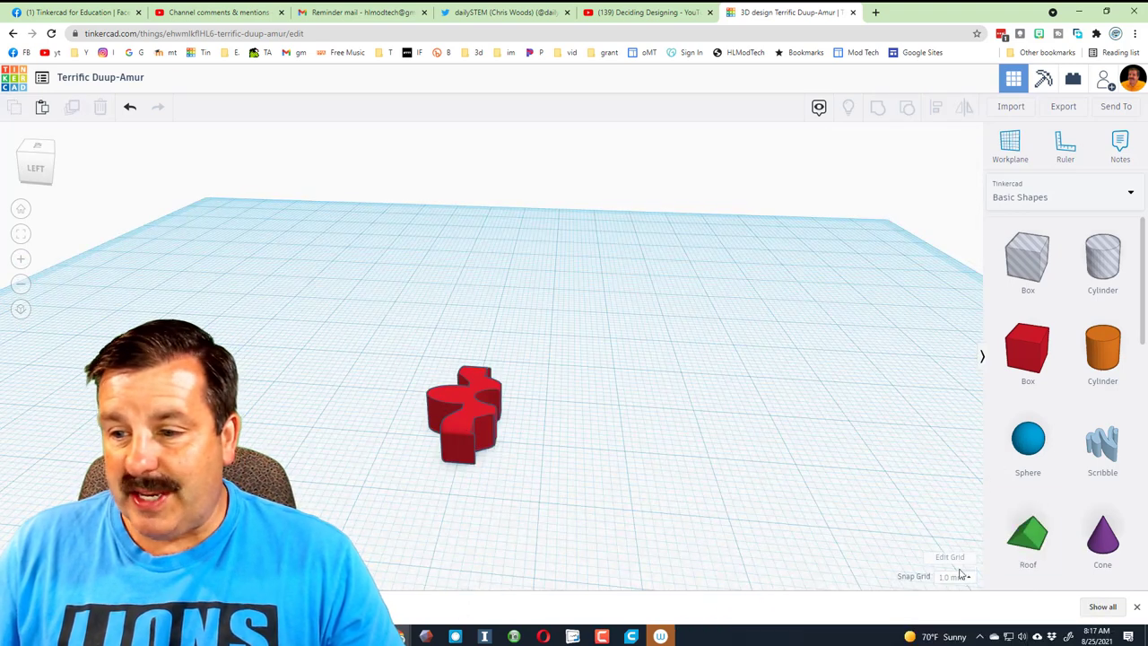
- Duplicate and rotate the tread piece repeatedly to chain copies around a circle
left_click(955, 576)
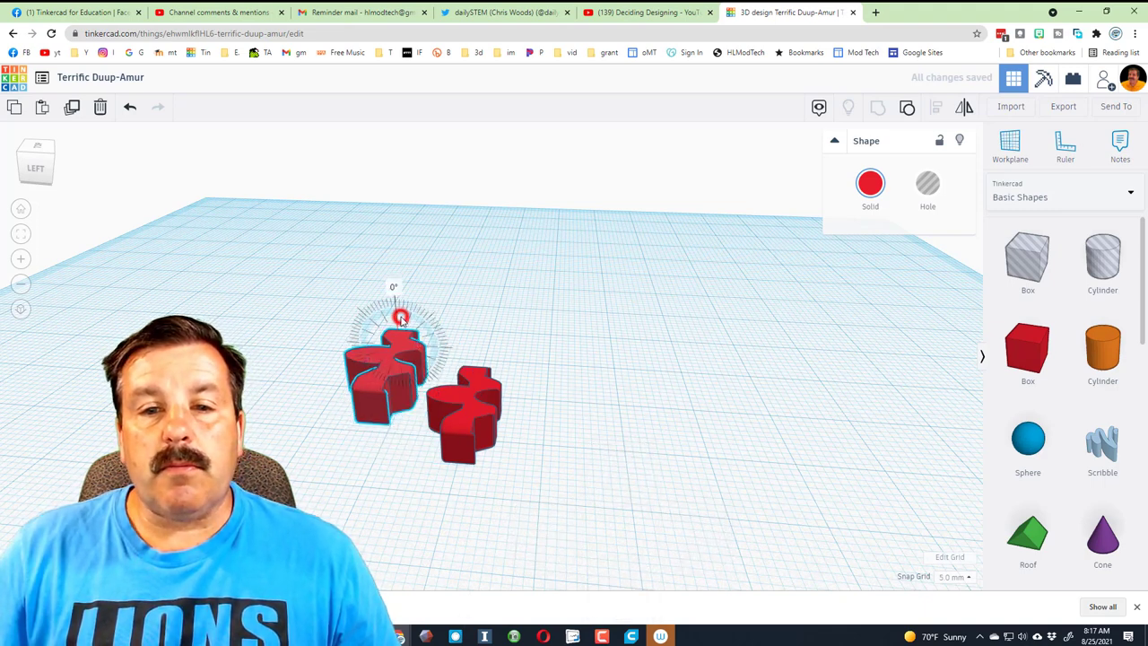
left_click_drag(401, 315, 439, 309)
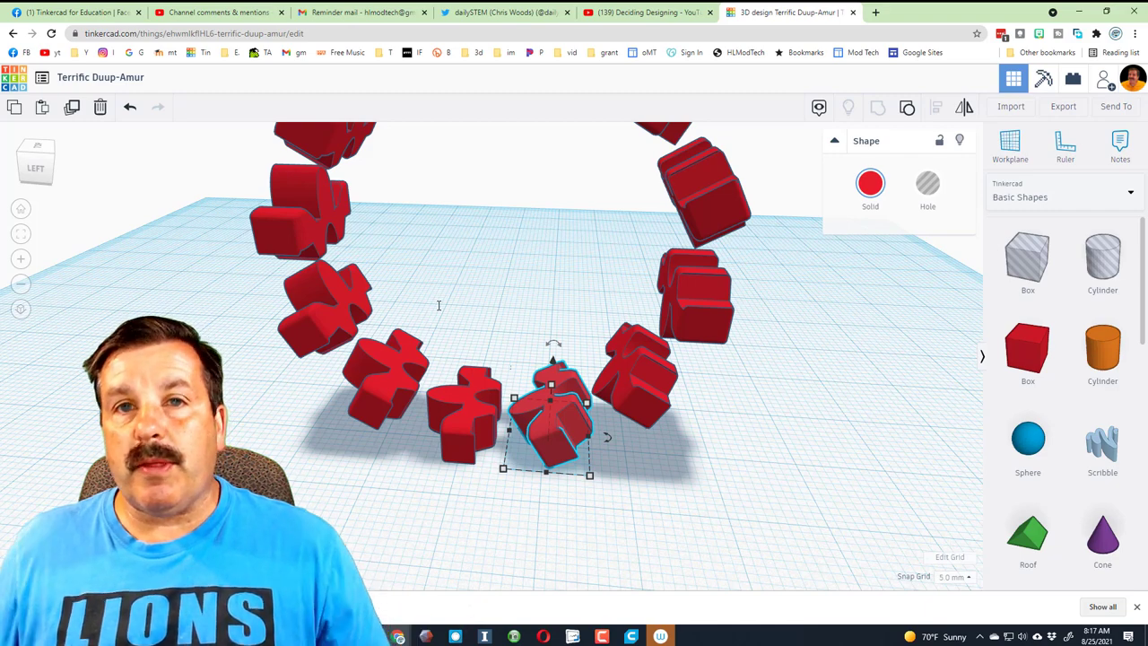
left_click(547, 309)
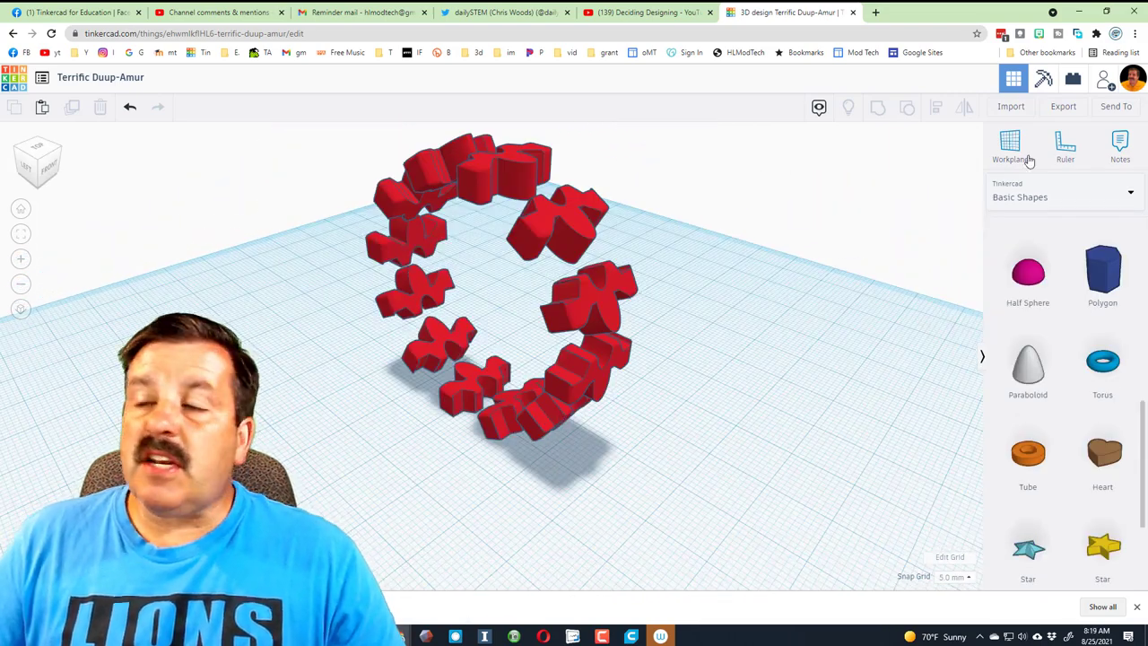
- Place a workplane on the ring and thicken the blue torus tube
left_click(1010, 144)
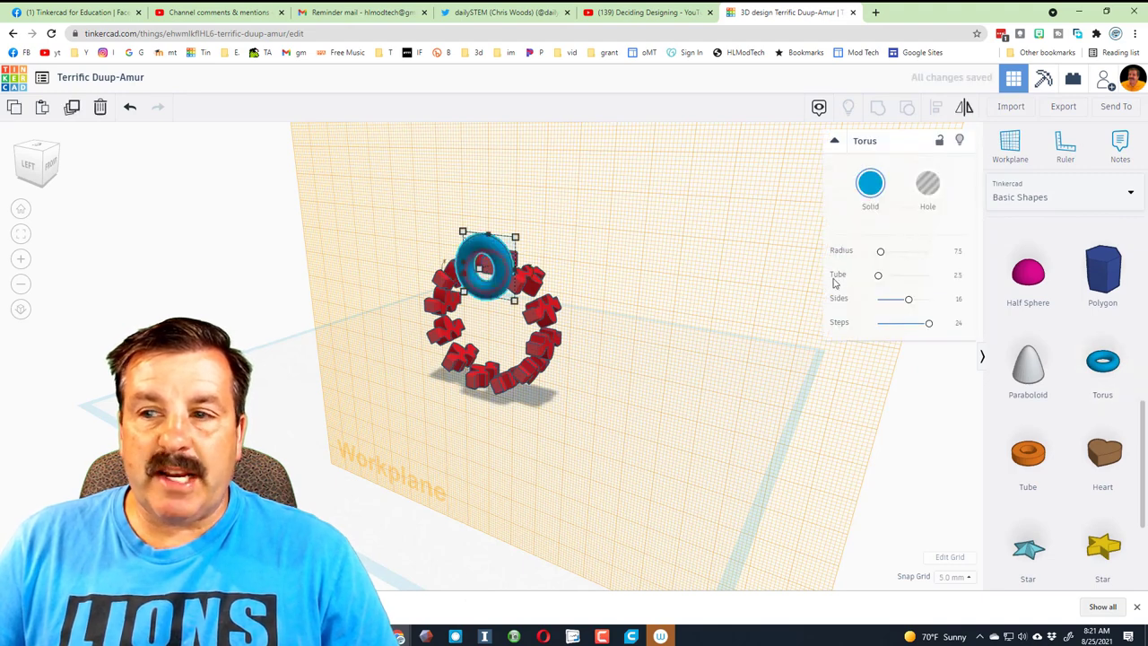
left_click(954, 253)
type("16")
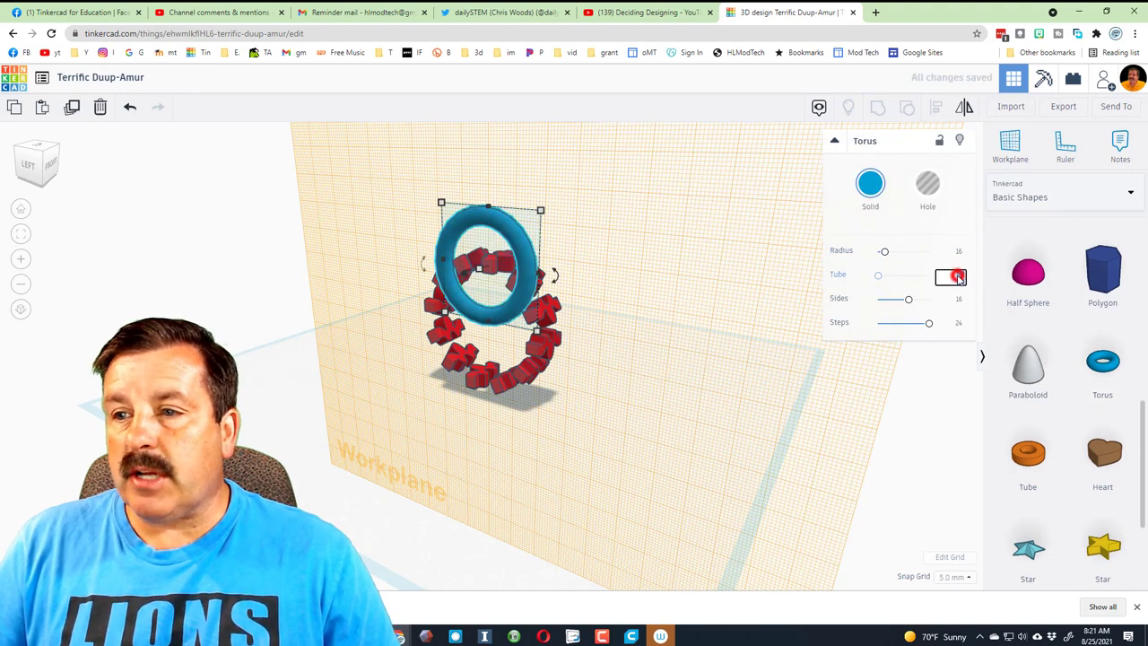
left_click_drag(954, 276, 880, 277)
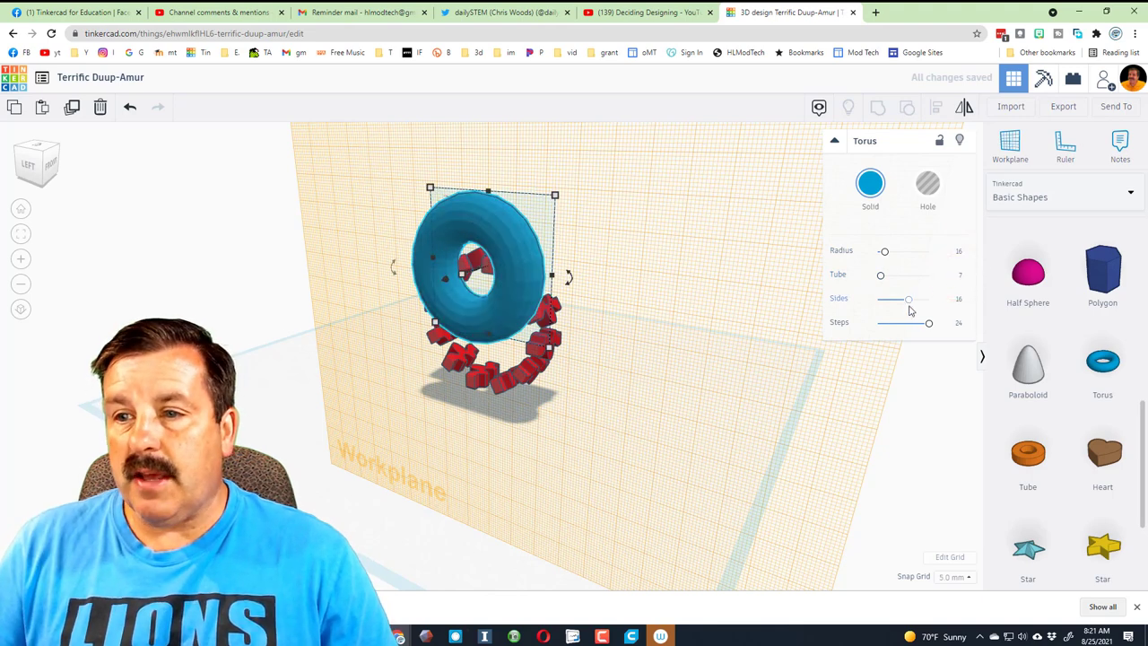
left_click_drag(908, 299, 931, 299)
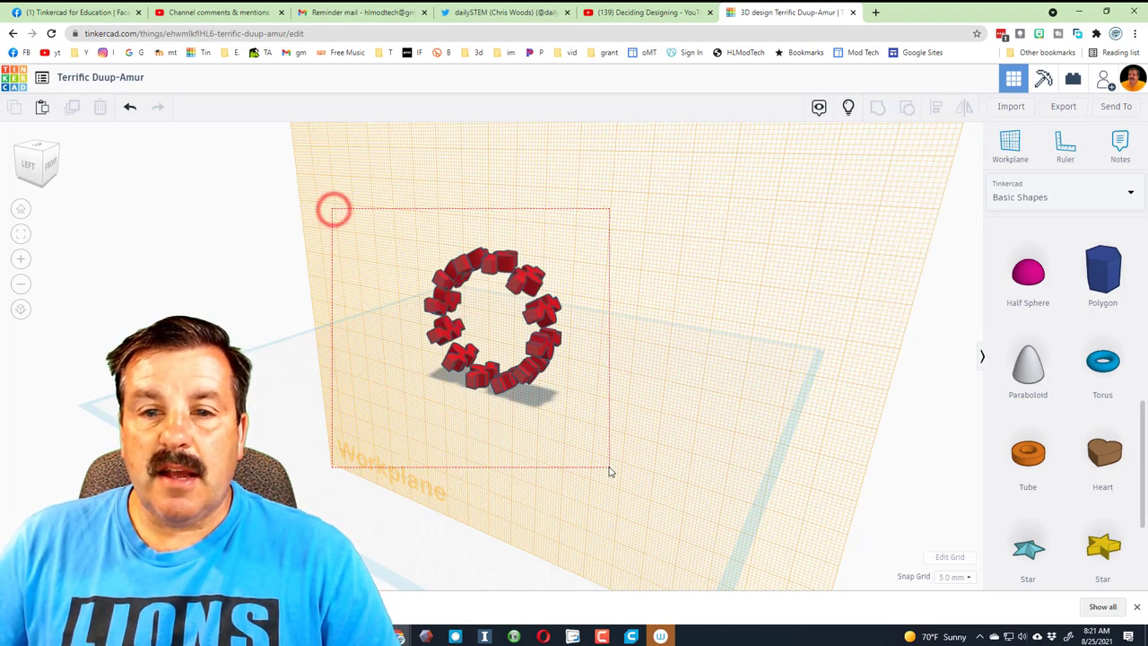
- Reset the view and select the torus and tread blocks together
left_click(878, 107)
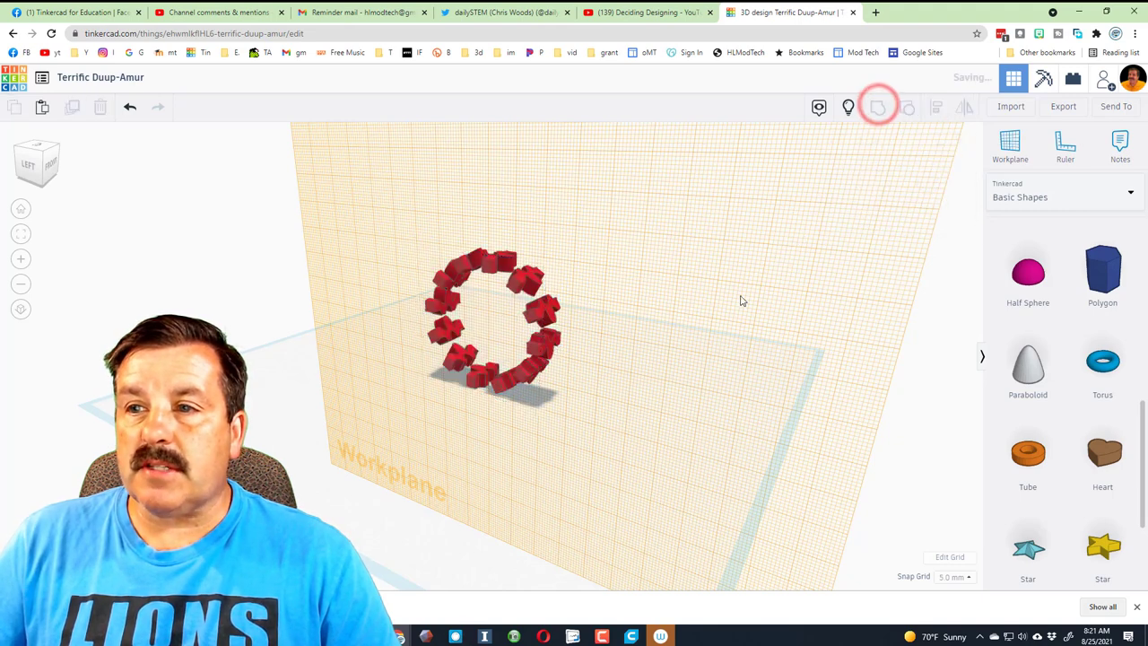
left_click(851, 106)
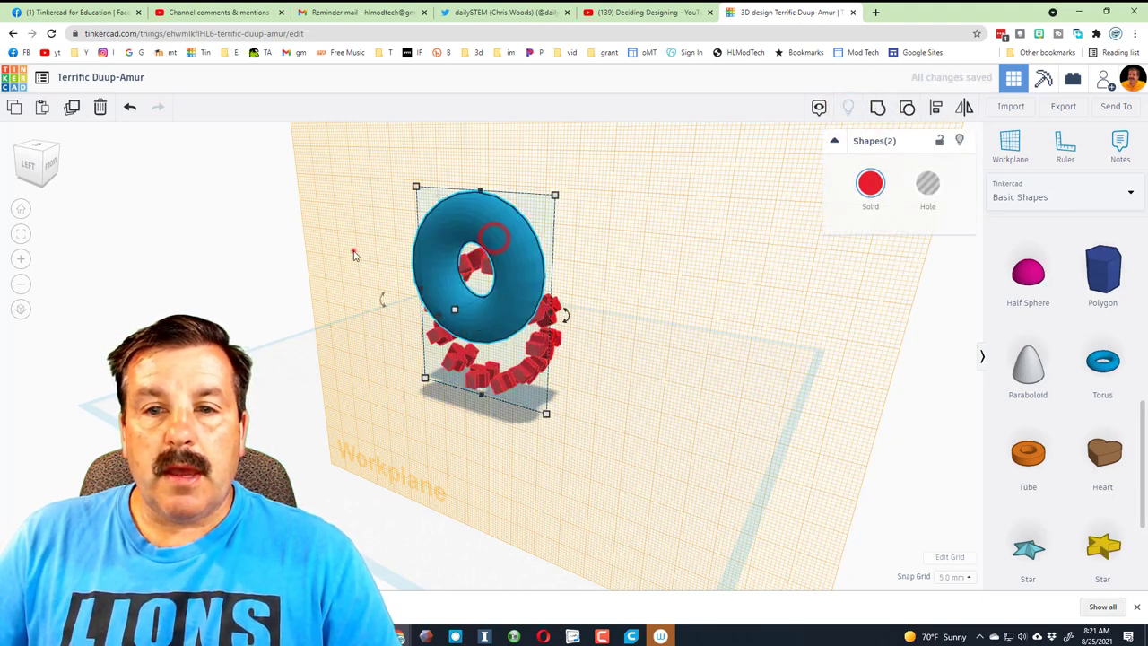
left_click(870, 183)
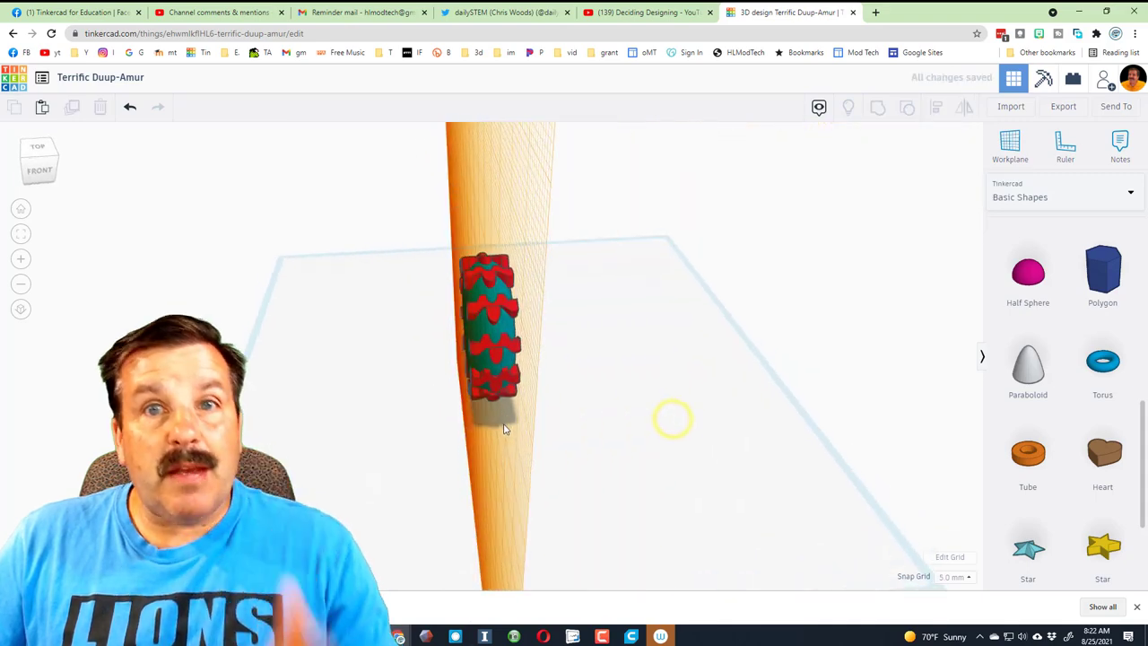
left_click(489, 323)
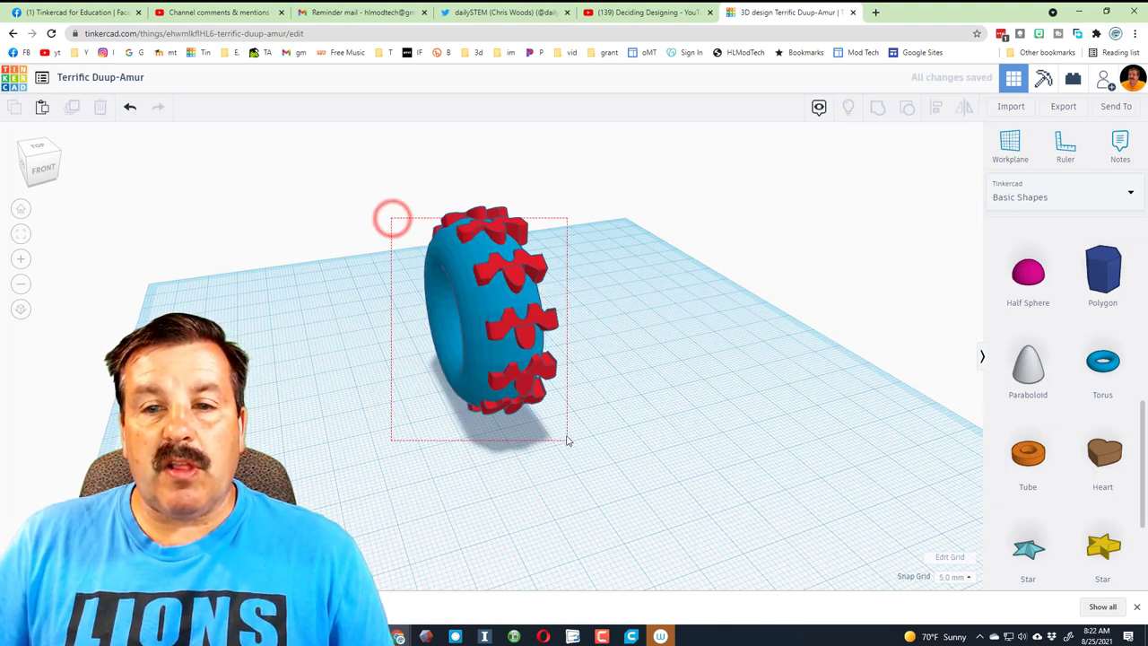
left_click(937, 108)
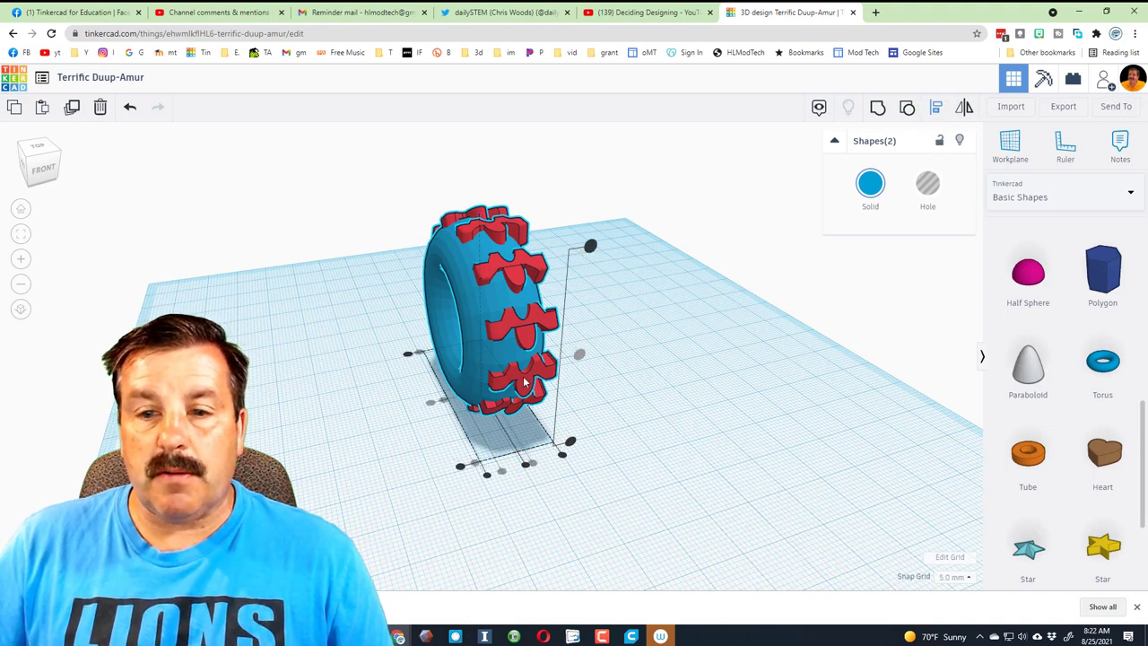
left_click(534, 464)
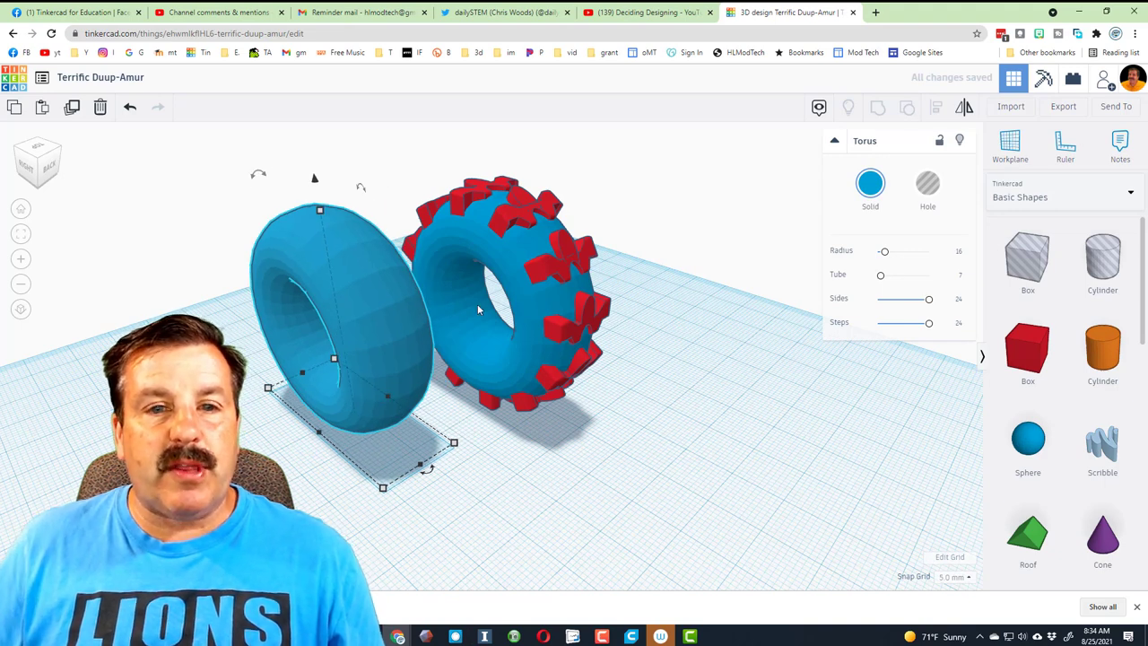
- Add a second torus and scale it uniformly to 46 mm
left_click(956, 577)
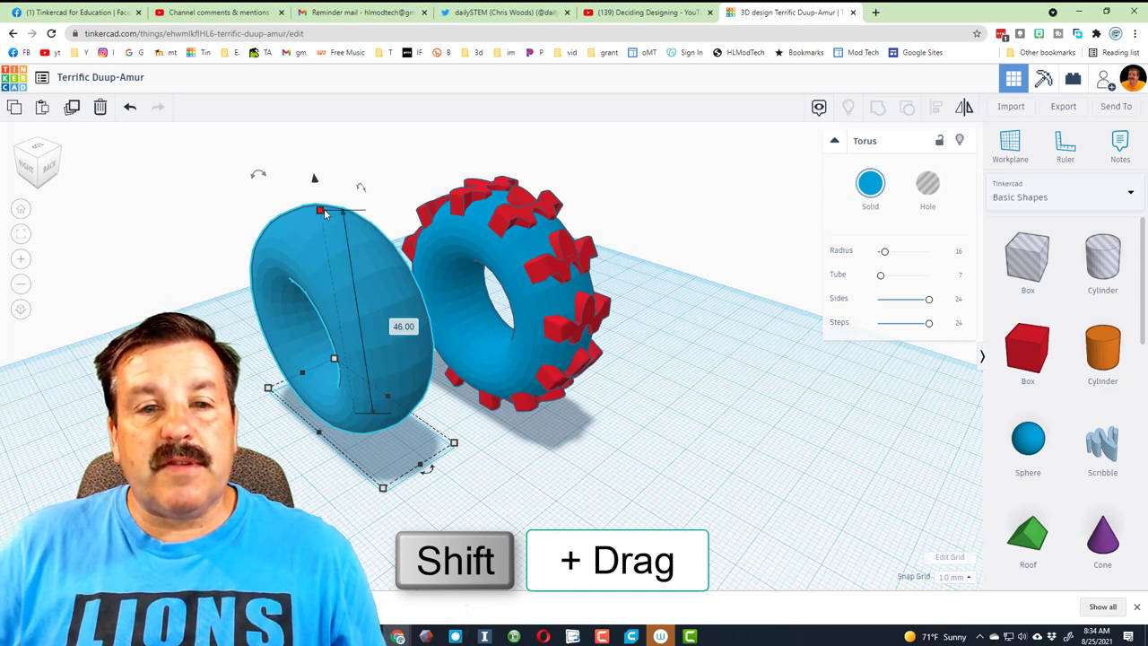
left_click_drag(322, 211, 316, 195)
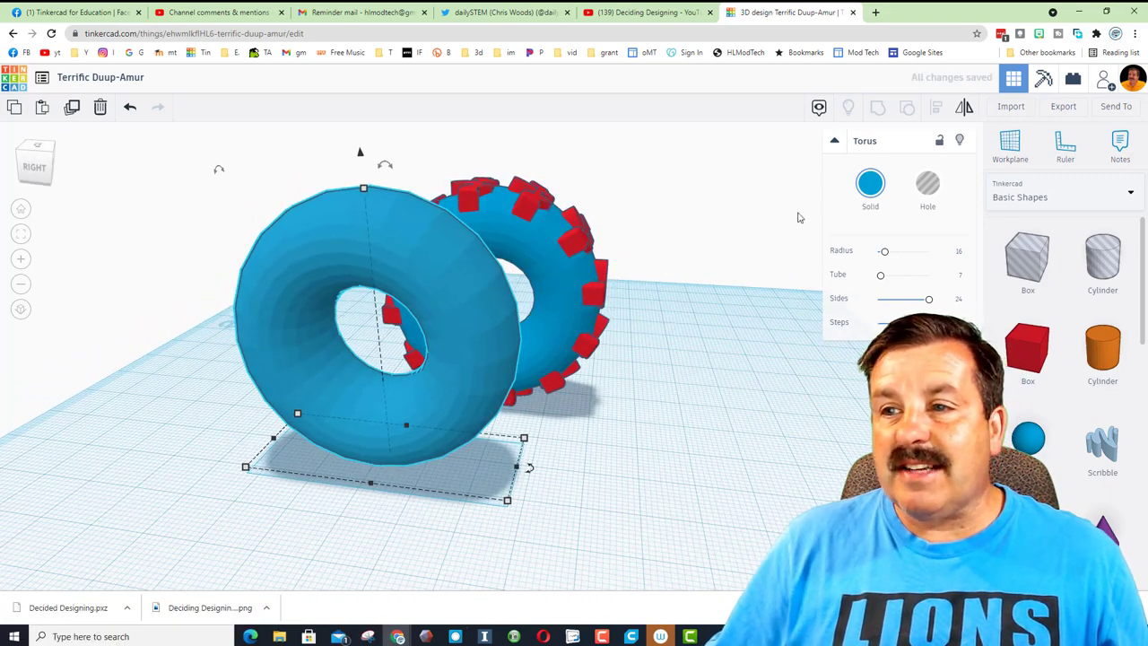
left_click(928, 183)
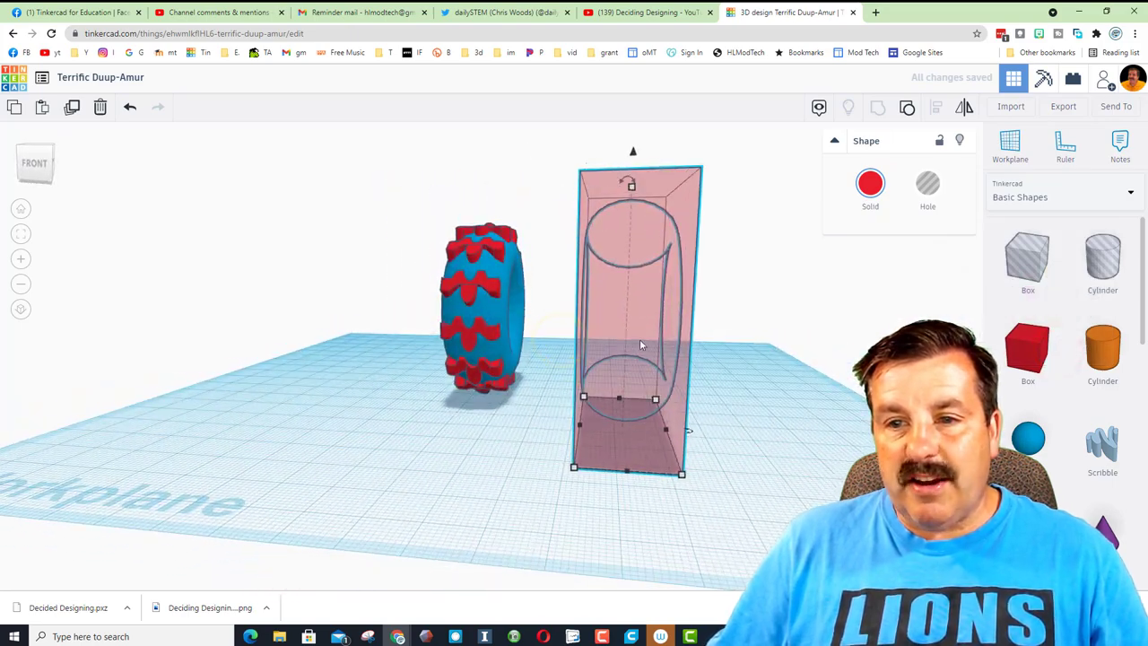
- Make the box a hole, set snap grid to 0.1 mm, and resize it to 53.05
left_click(928, 183)
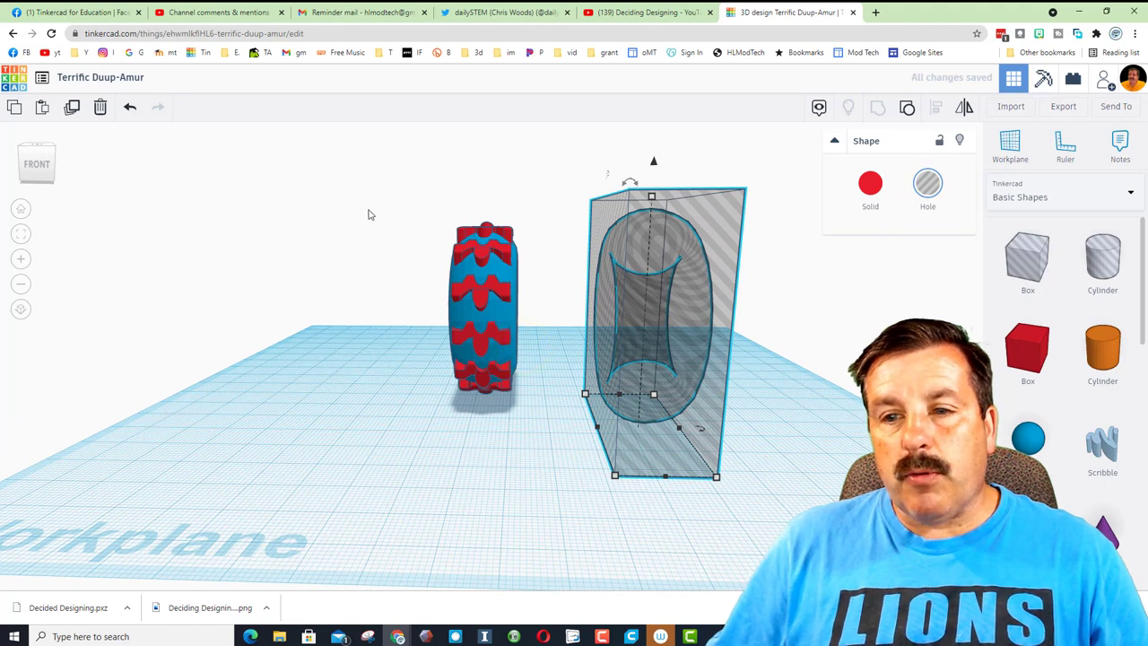
mouse_move(388, 183)
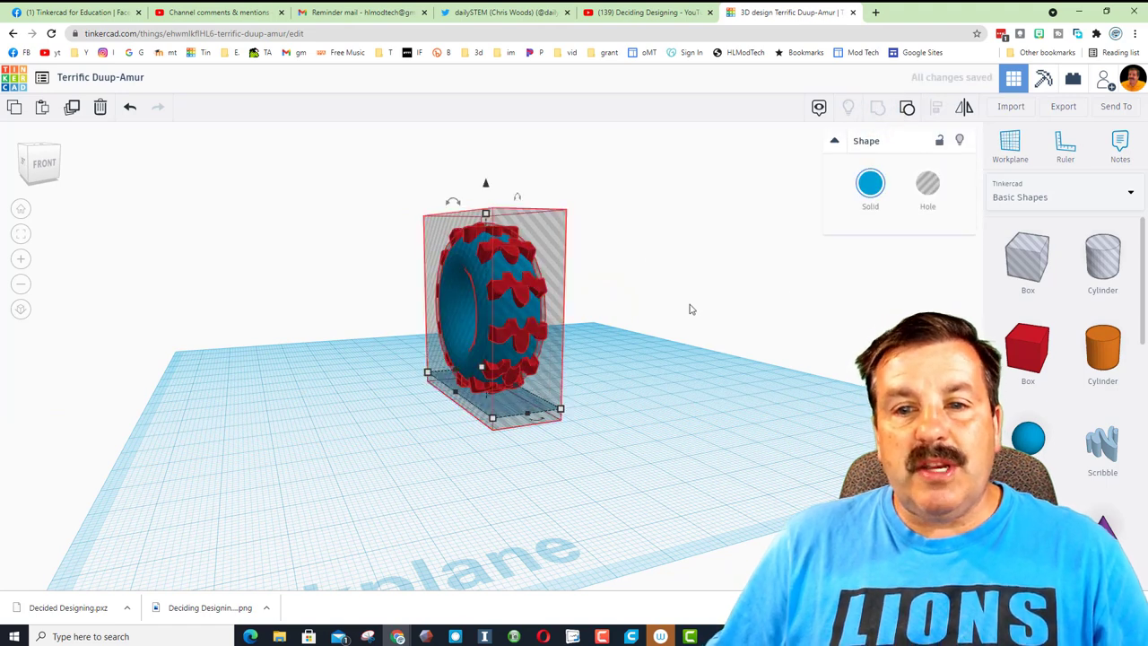
mouse_move(795, 313)
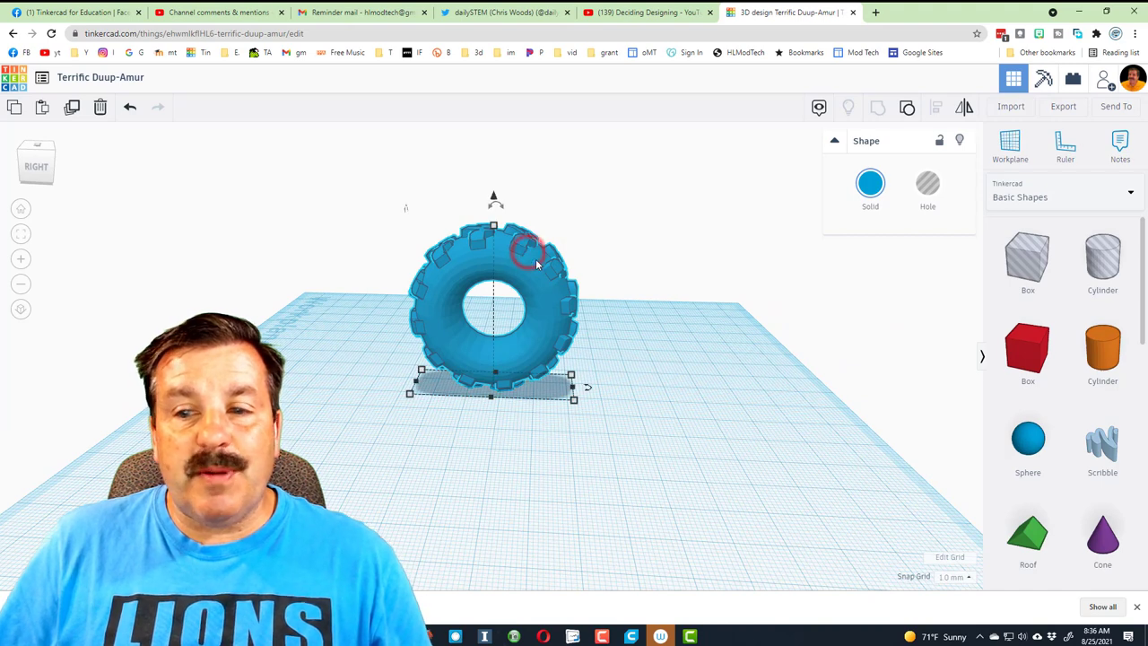
left_click(954, 576)
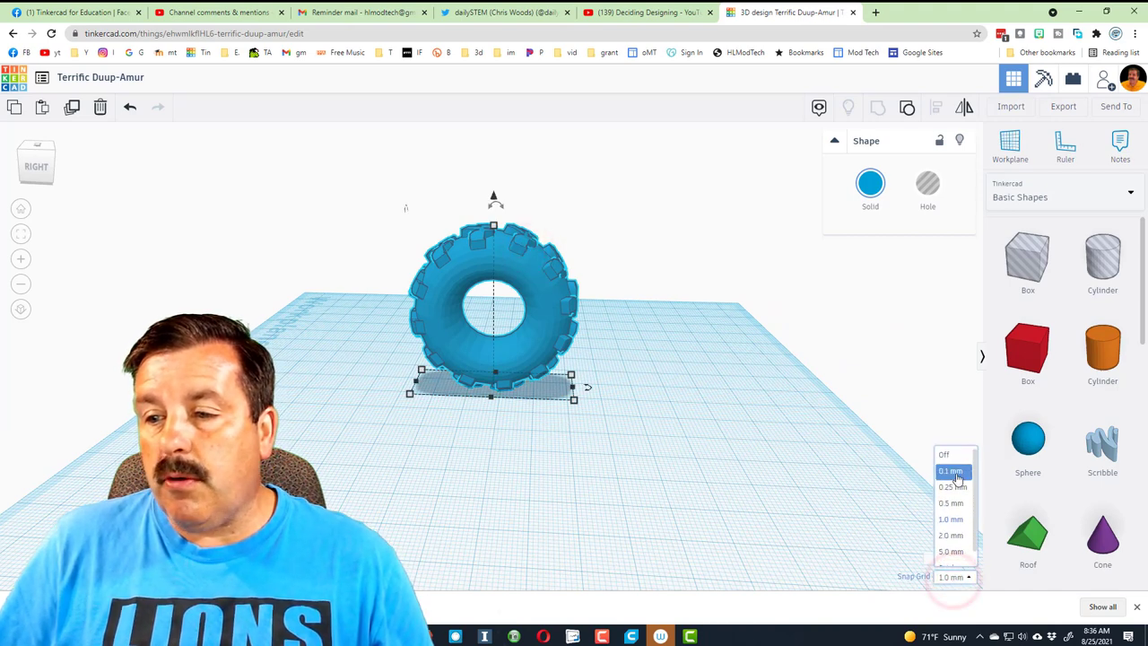
left_click(951, 471)
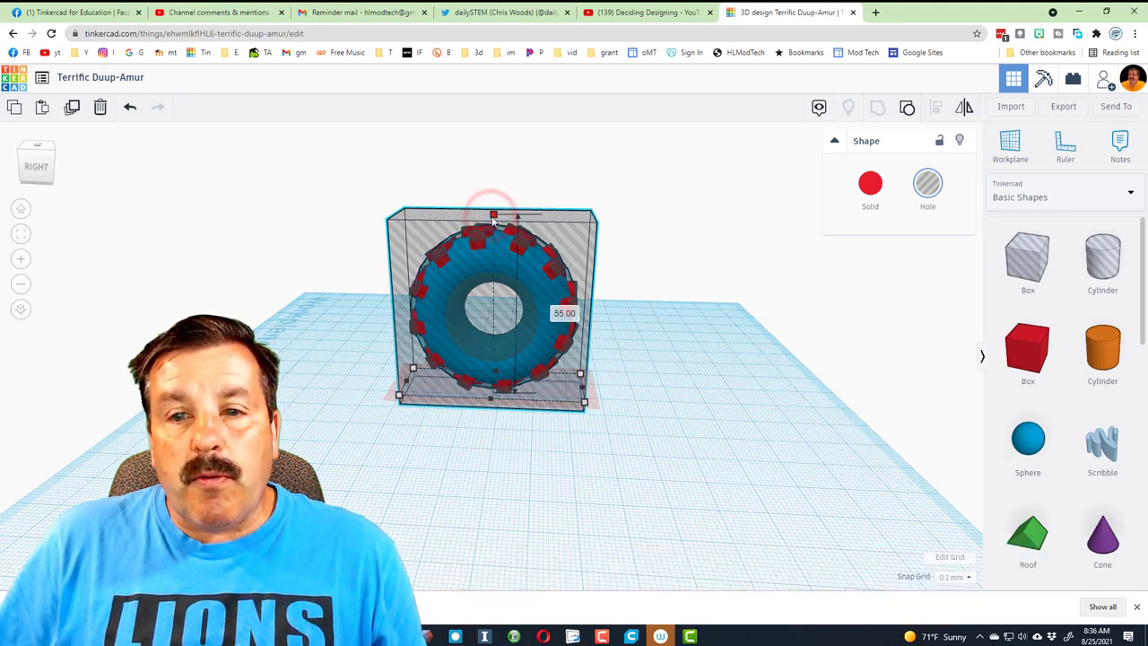
left_click_drag(493, 215, 493, 221)
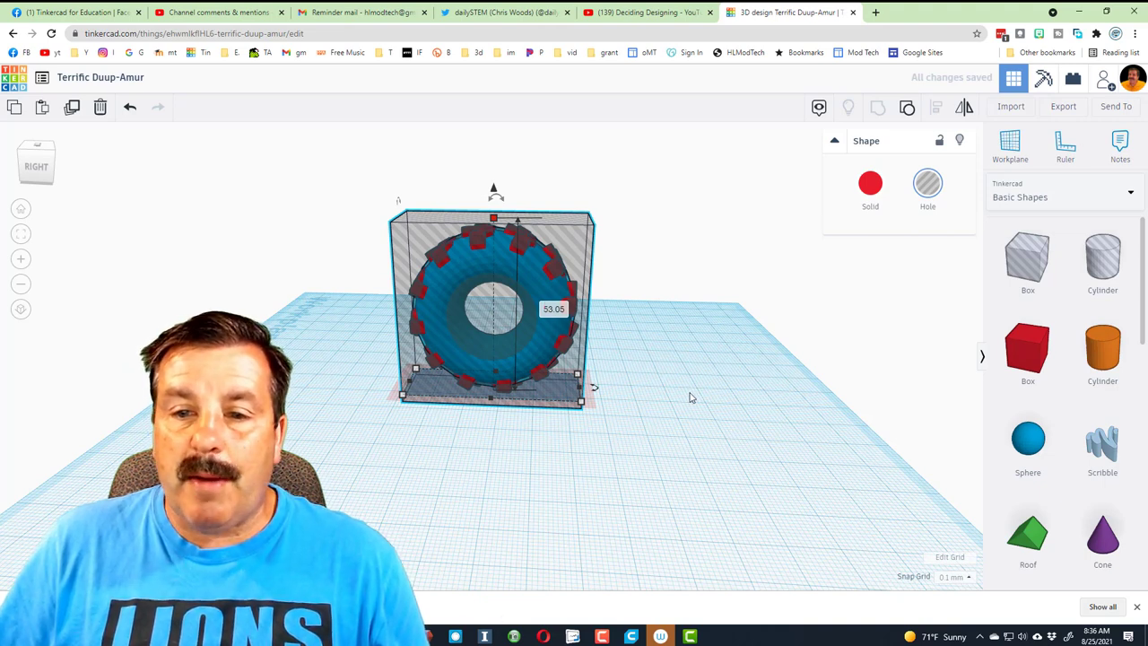
left_click(691, 398)
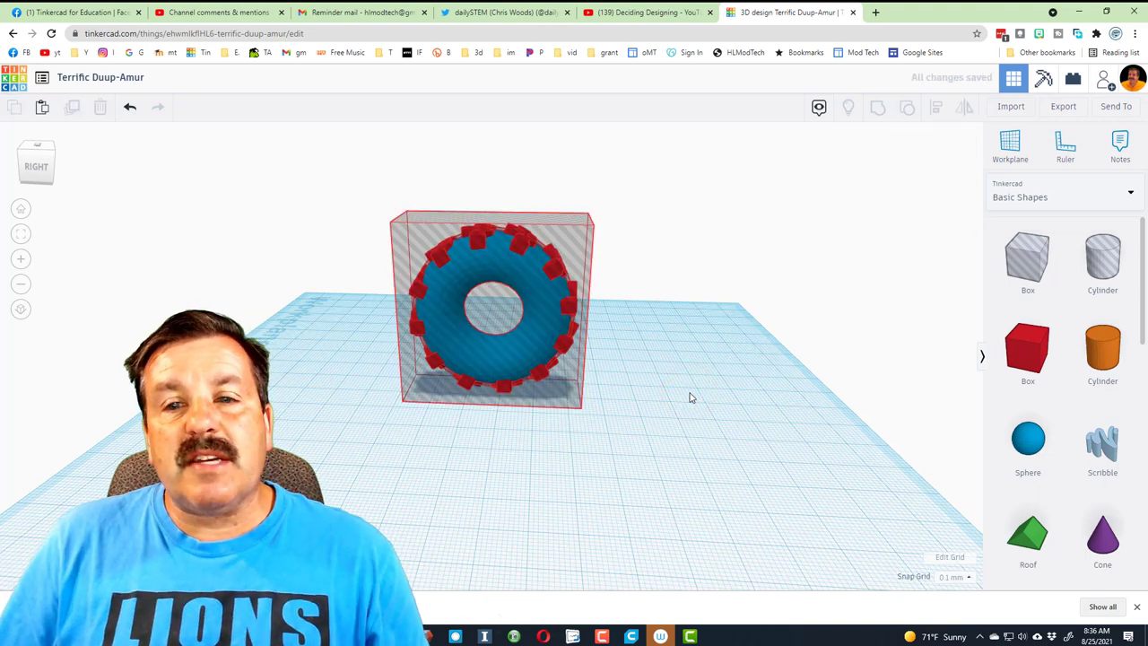
mouse_move(749, 368)
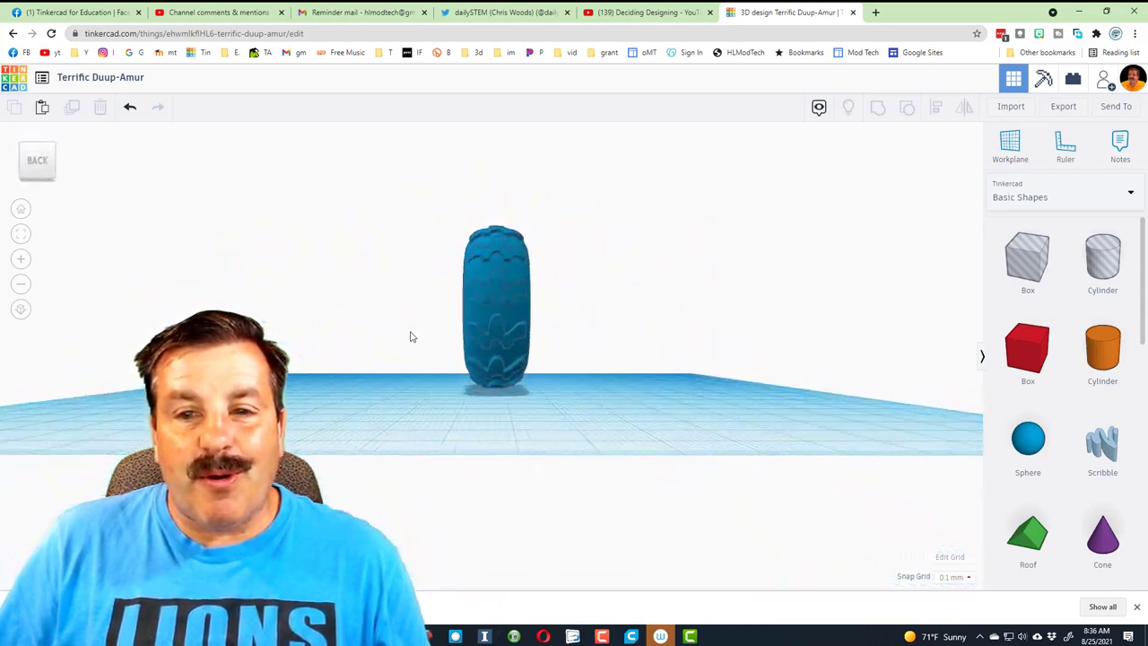
- Browse the Shape Library's Vehicles & Machines category in the shapes panel
left_click(1063, 197)
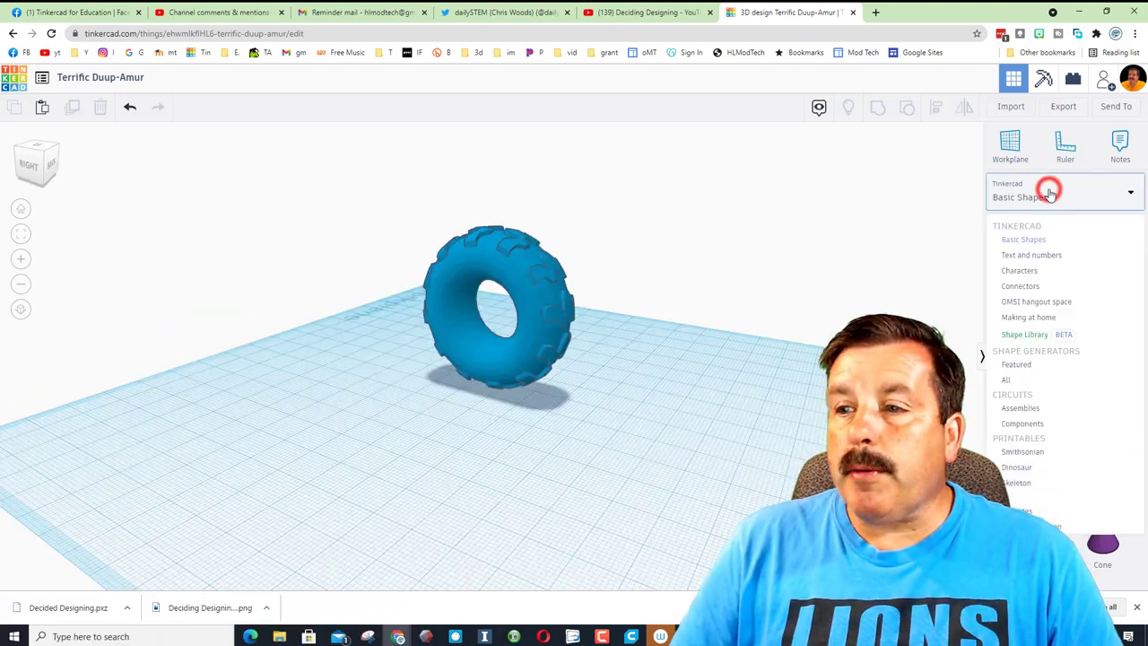
left_click(1024, 334)
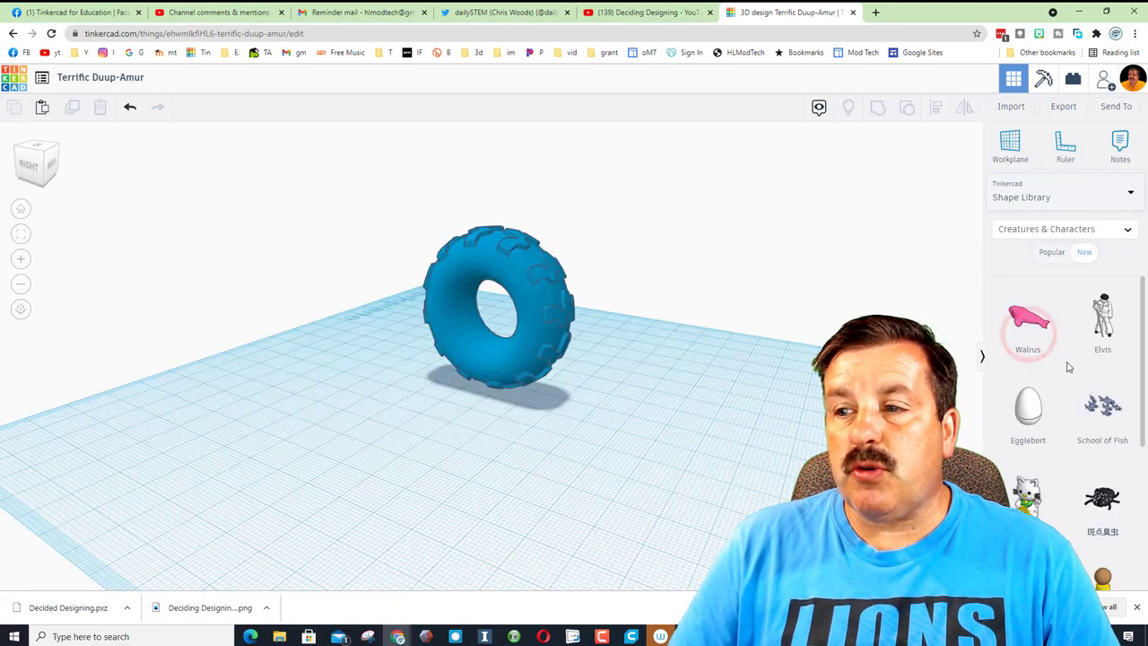
left_click(1063, 229)
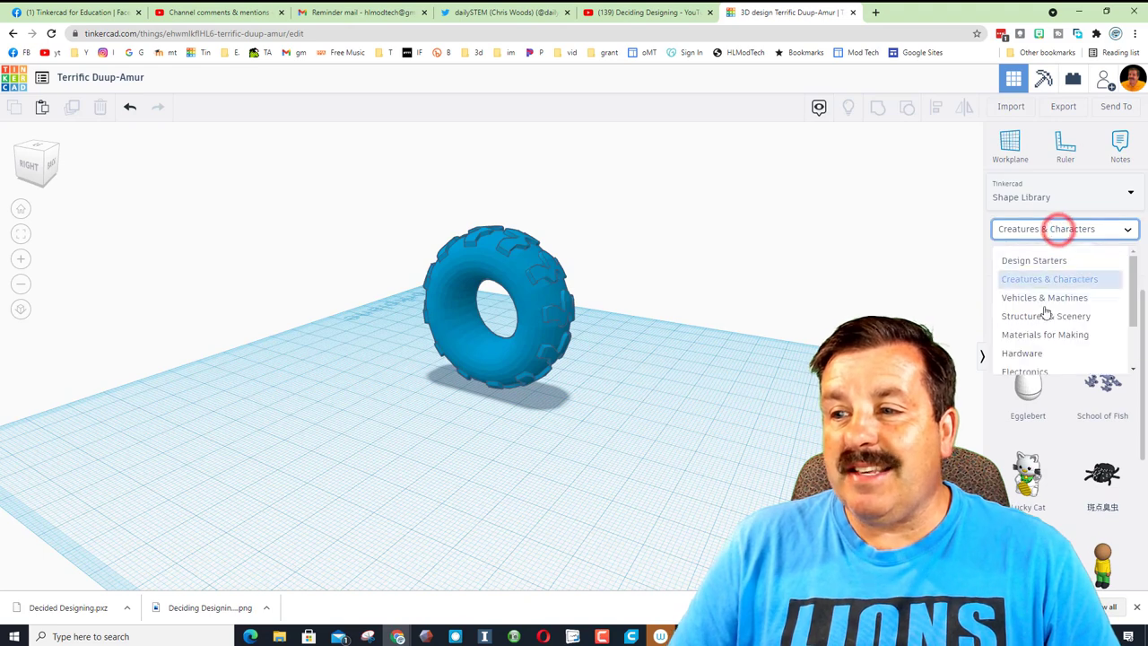
mouse_move(1044, 297)
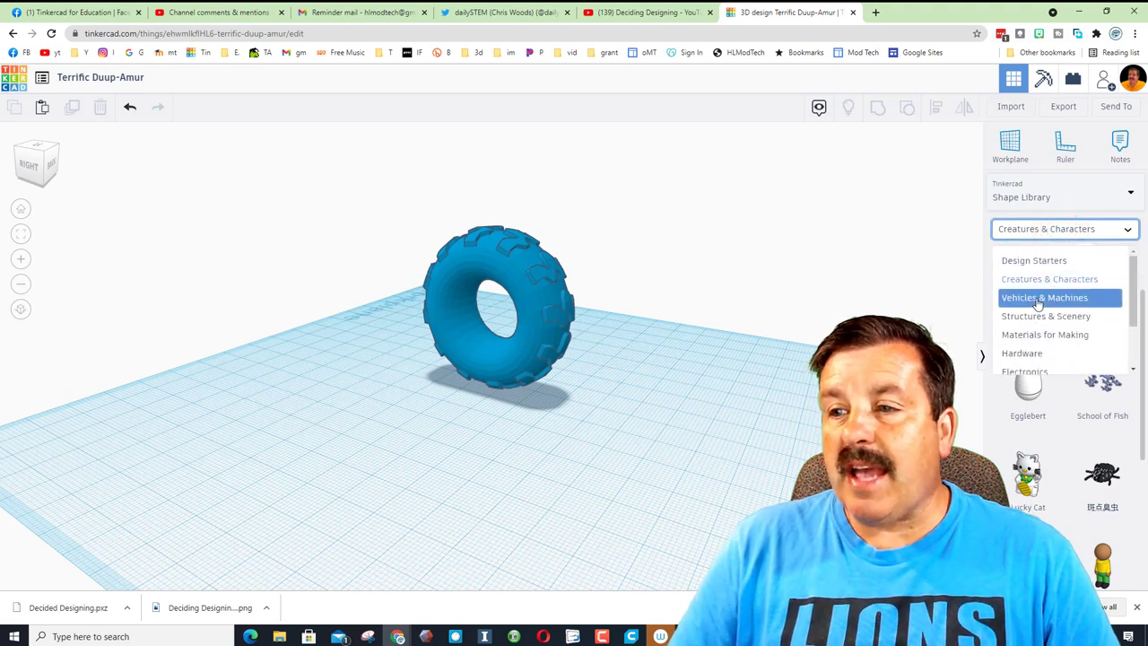
left_click(1044, 297)
type("90")
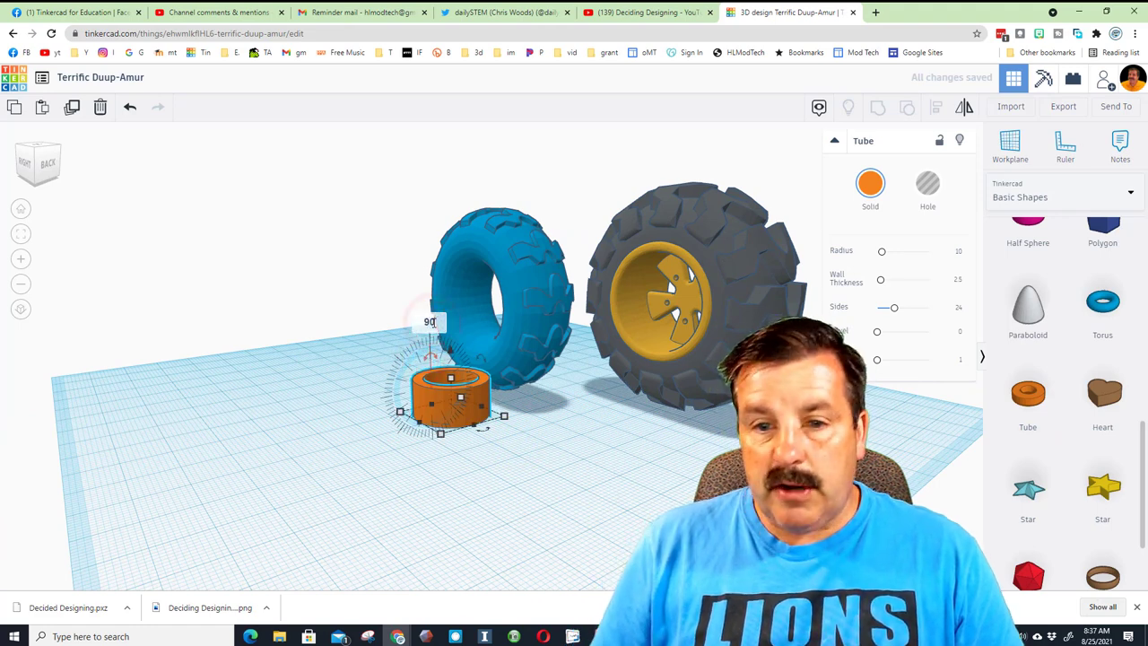
- Center the tube rim in the tire with radius 12, 64 sides, bevel 2, 10 segments
key("d")
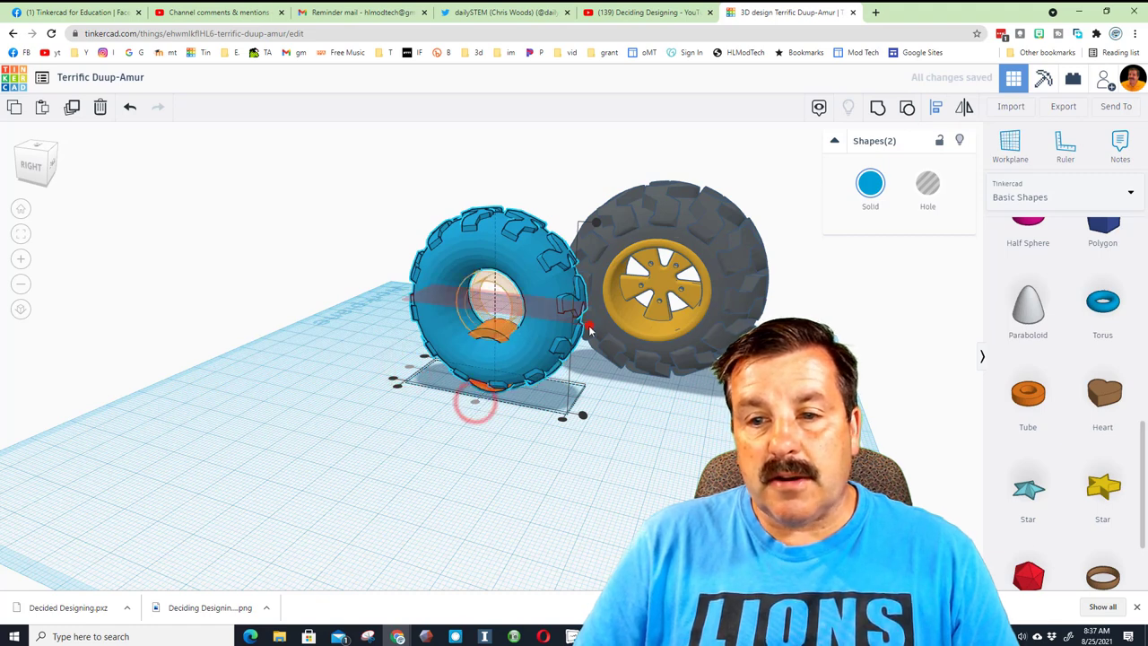
left_click(493, 309)
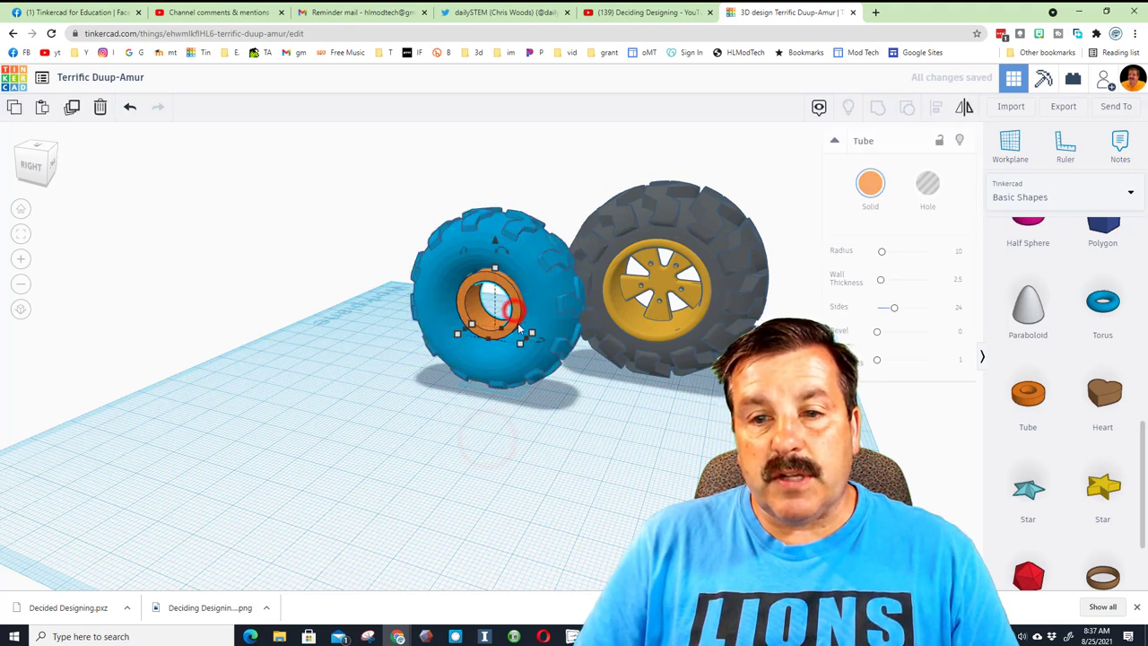
left_click(951, 252)
type("12")
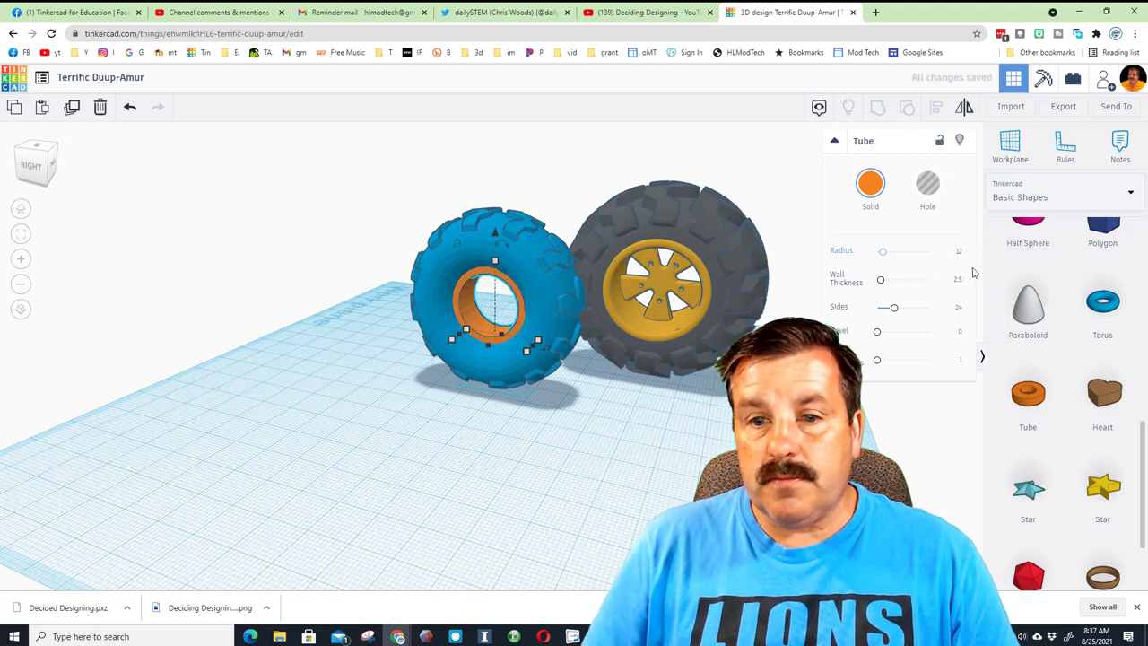
left_click(958, 281)
type("3")
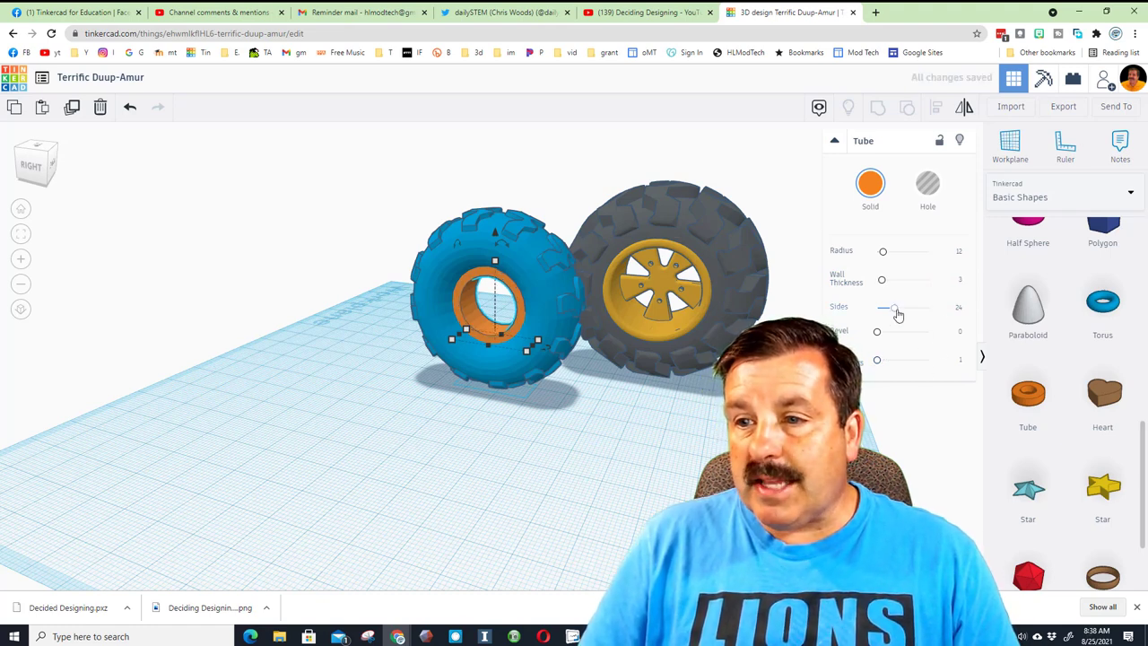
left_click_drag(895, 307, 930, 307)
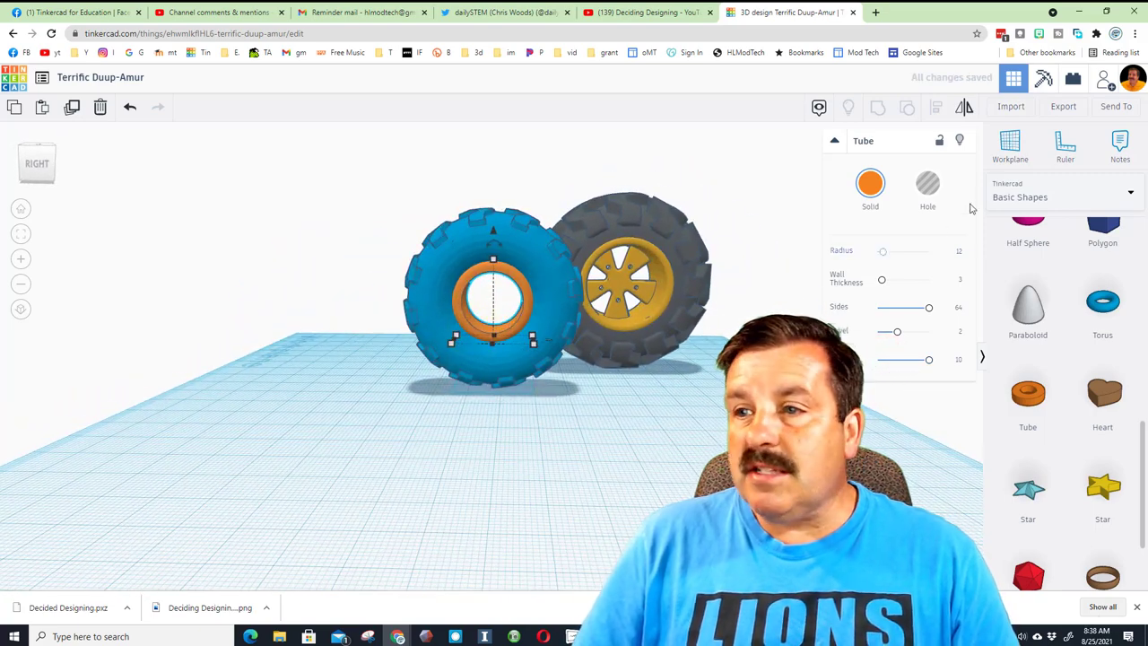
- Add a progear from Shape Generators > All into the rim
left_click(1063, 196)
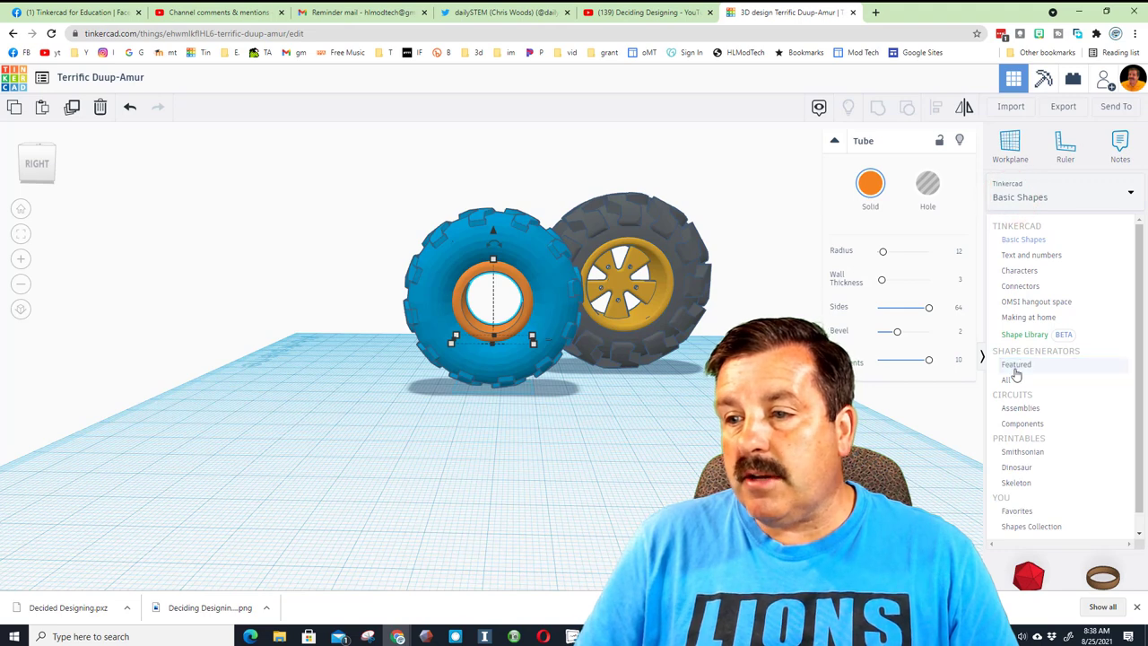
left_click(1009, 379)
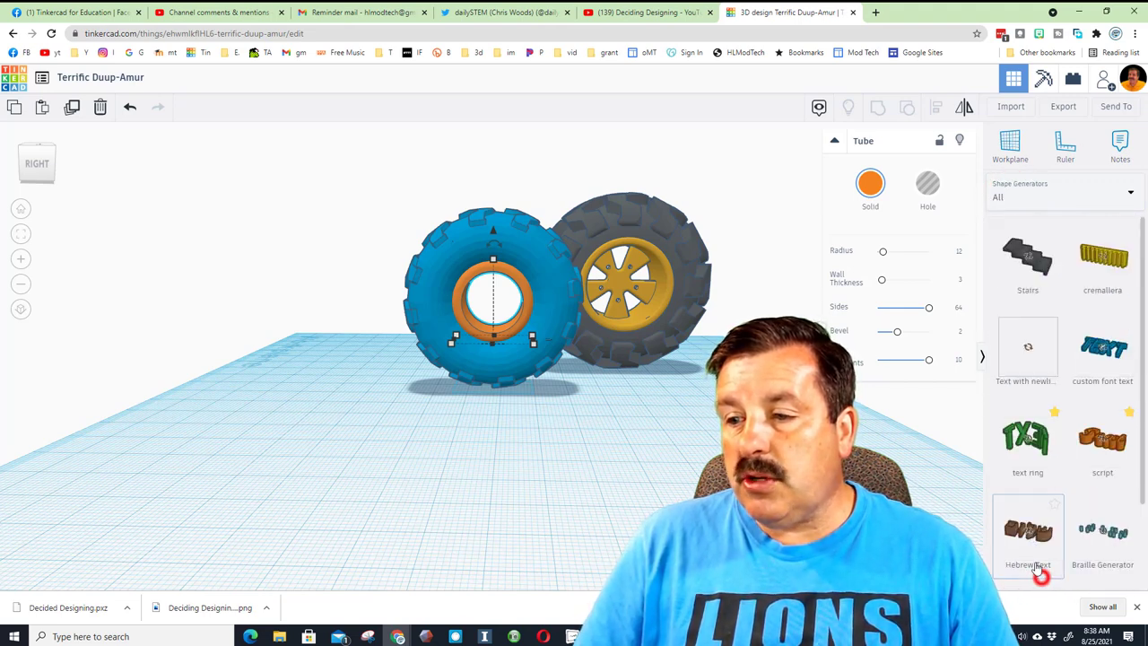
scroll("down", 3)
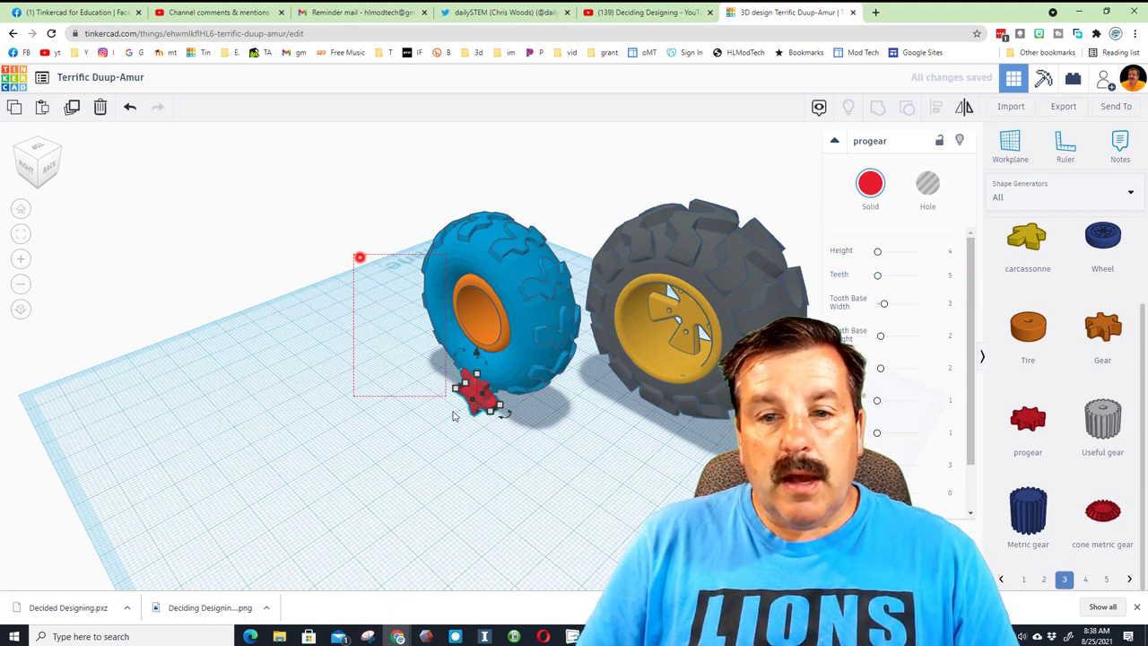
left_click(936, 107)
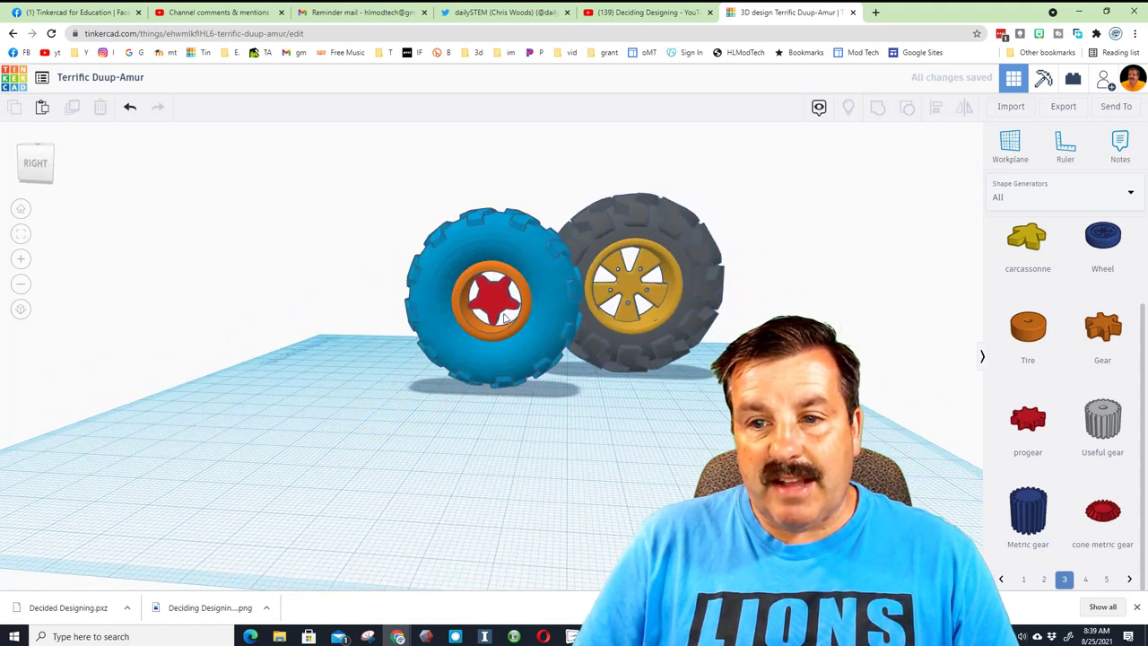
- Widen and heighten the gear's tooth cores, enlarge tips, and adjust tooth gap
left_click(493, 301)
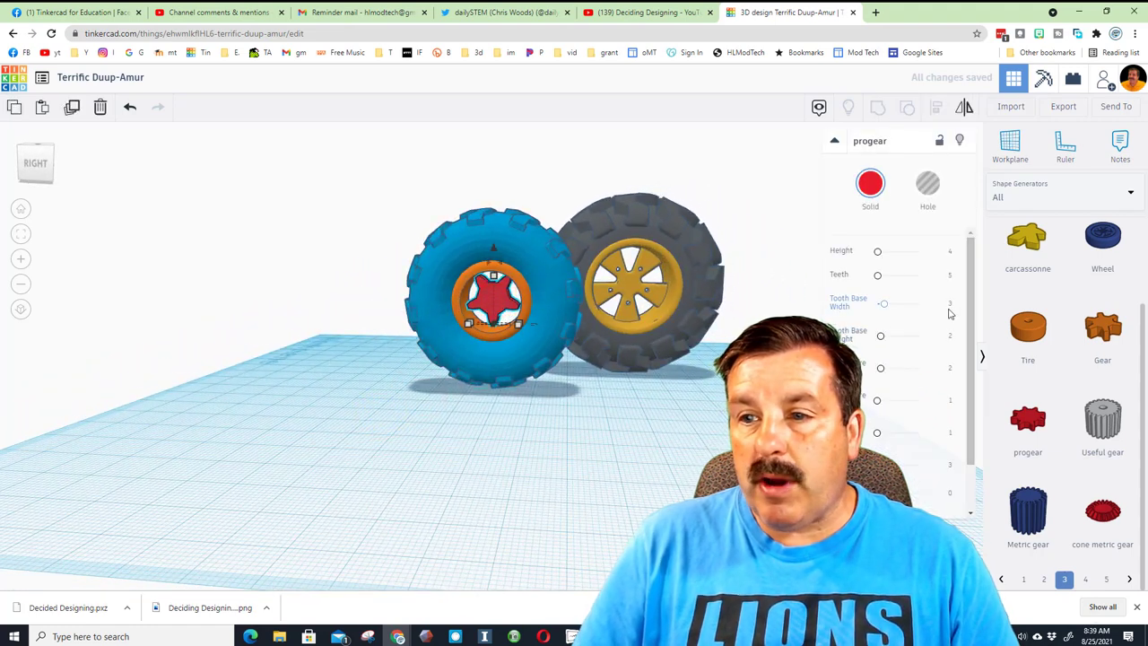
left_click_drag(883, 303, 883, 316)
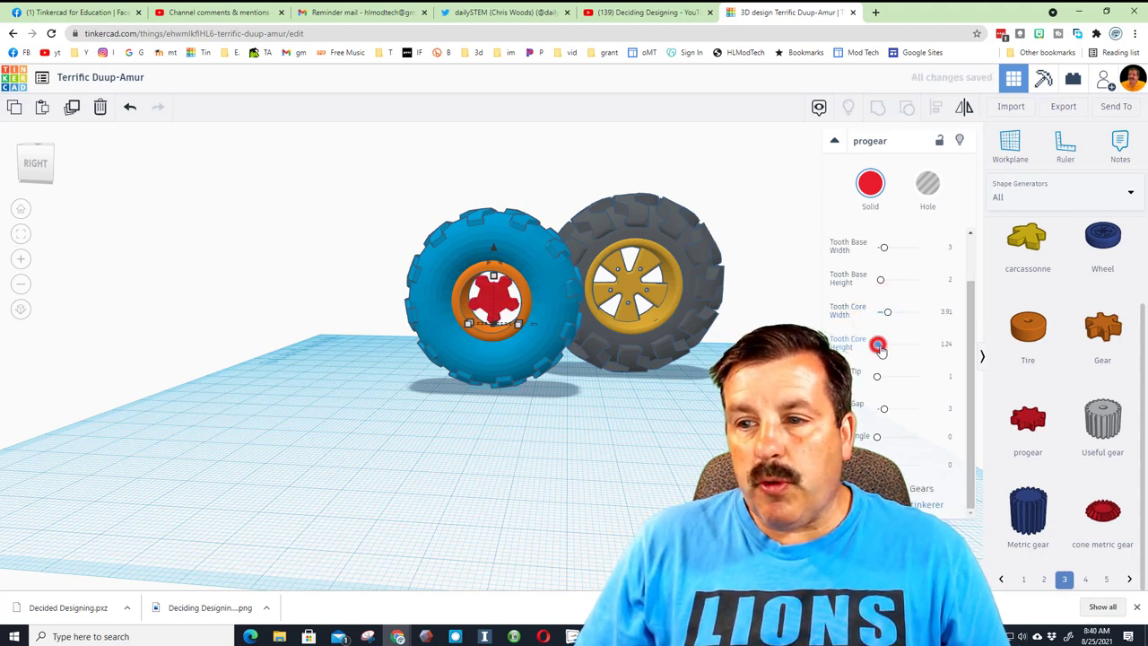
left_click_drag(878, 344, 894, 345)
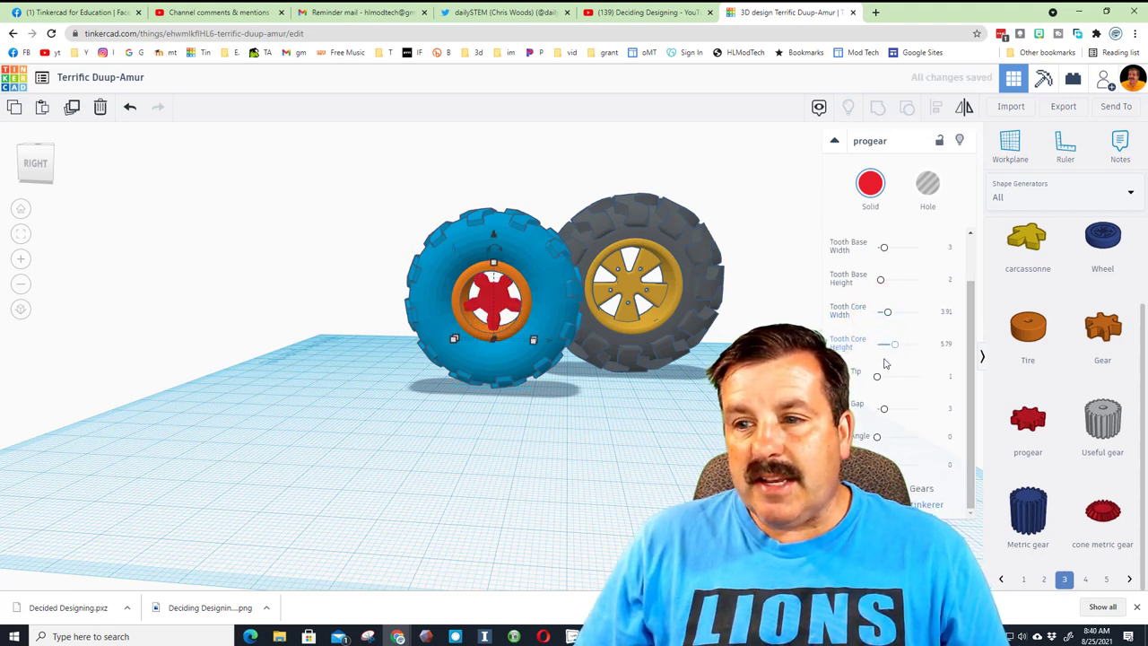
left_click_drag(878, 376, 890, 376)
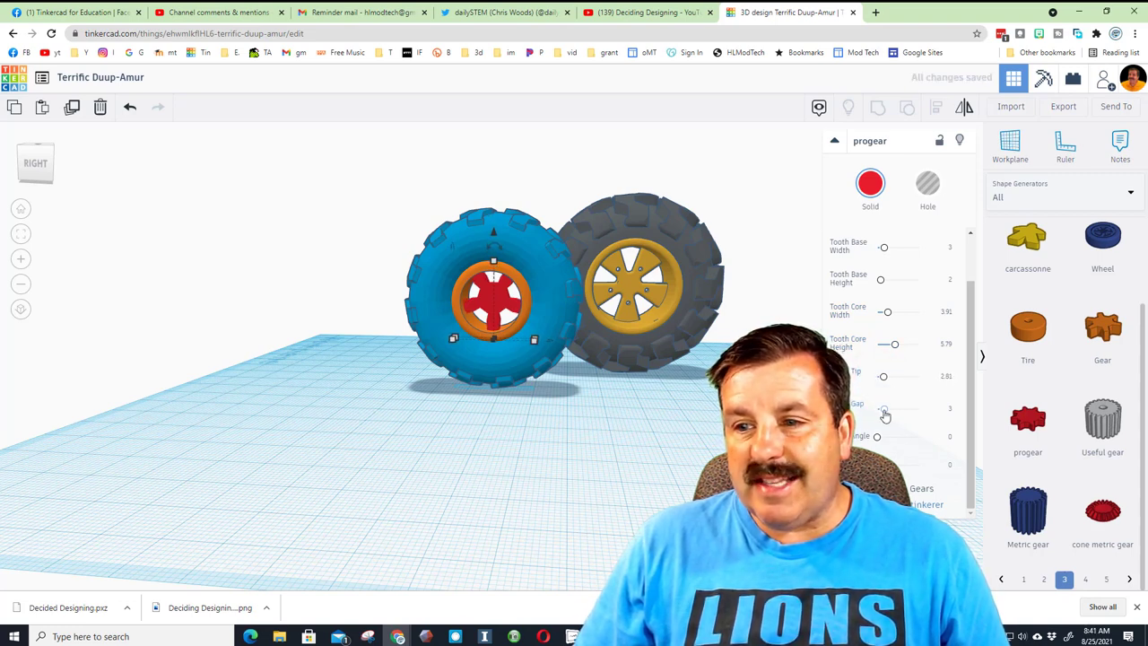
left_click_drag(884, 410, 882, 410)
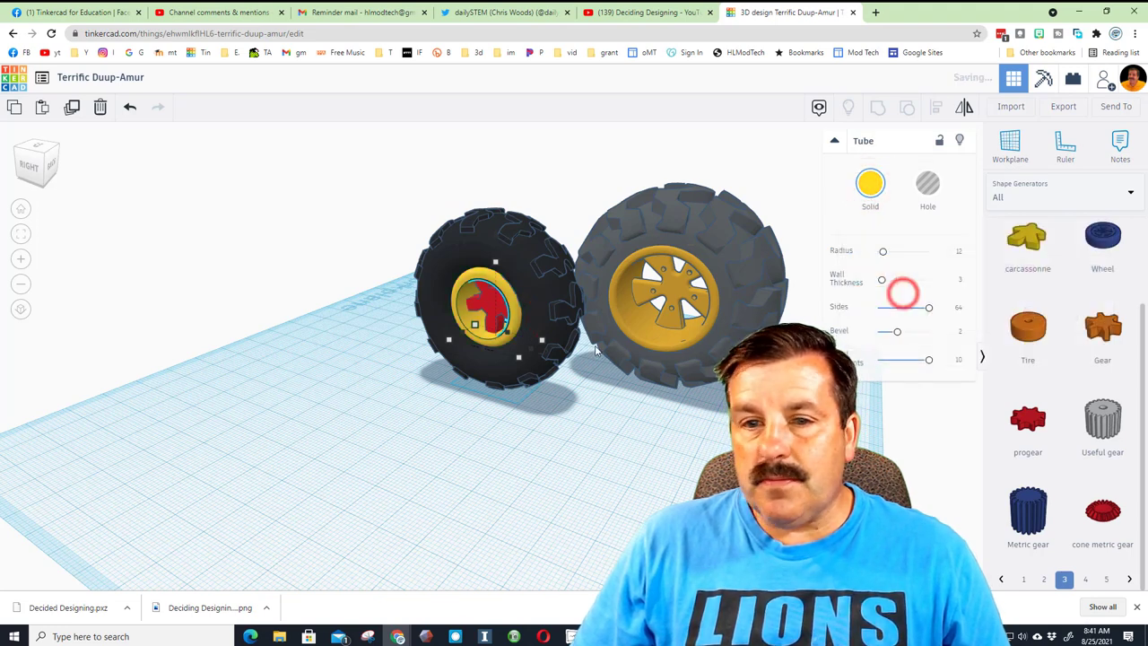
- Deselect the yellow rim tube, then select the black tire's three wheel parts
left_click(869, 183)
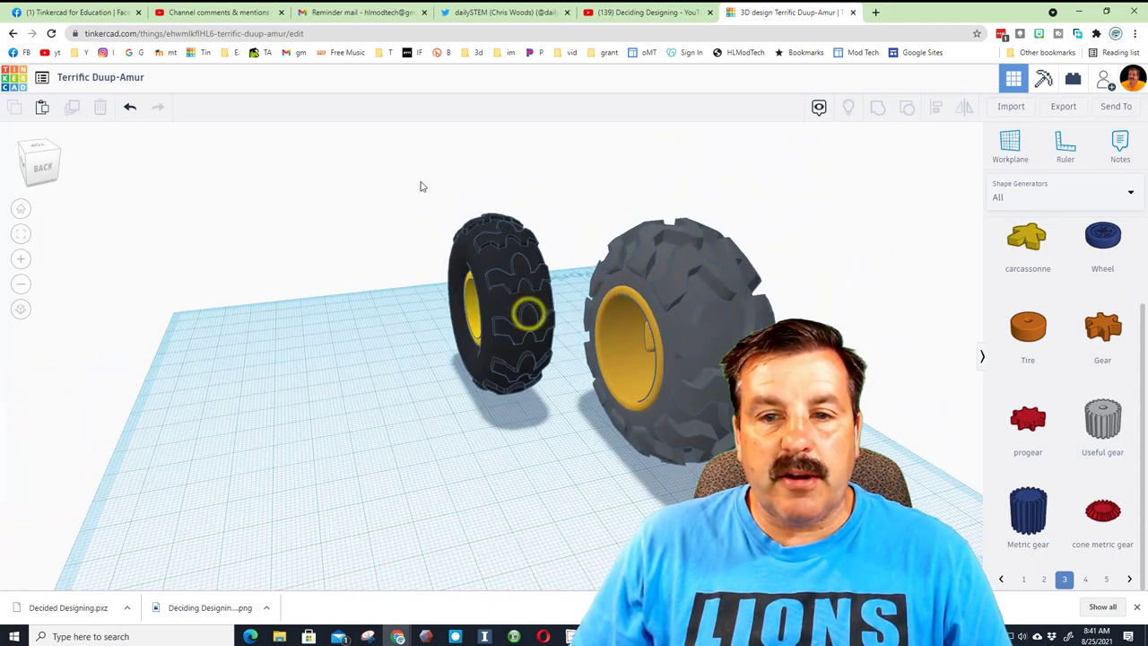
left_click(498, 305)
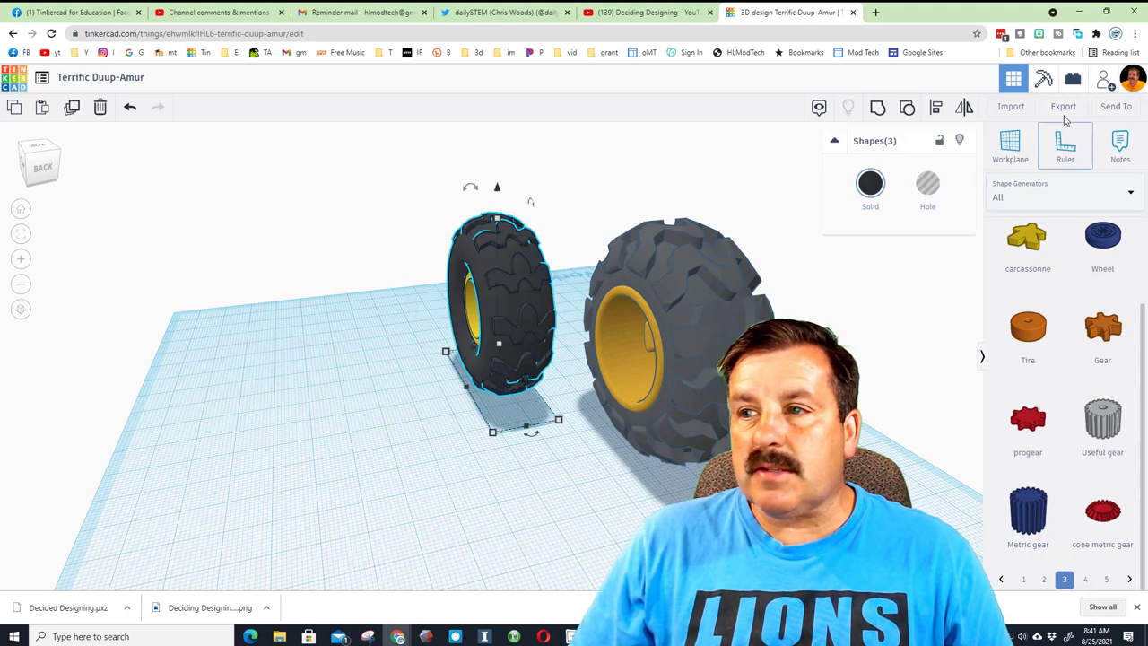
- Switch the shapes panel to Shapes Collection and begin saving the three-part tire as a shape
left_click(1063, 196)
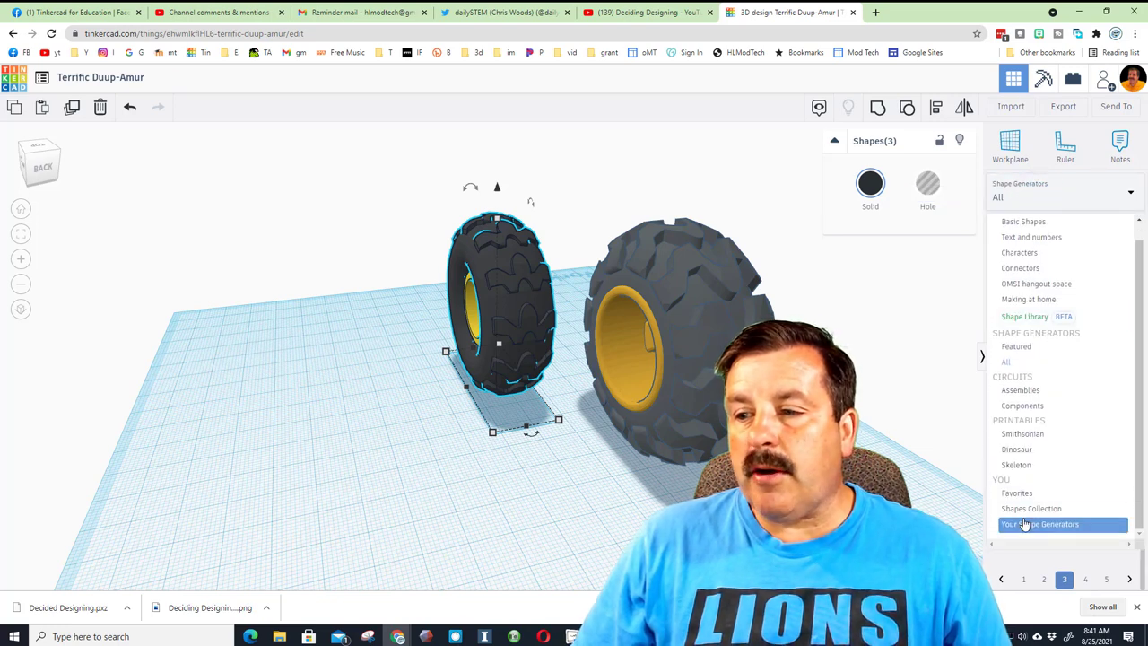
left_click(1031, 508)
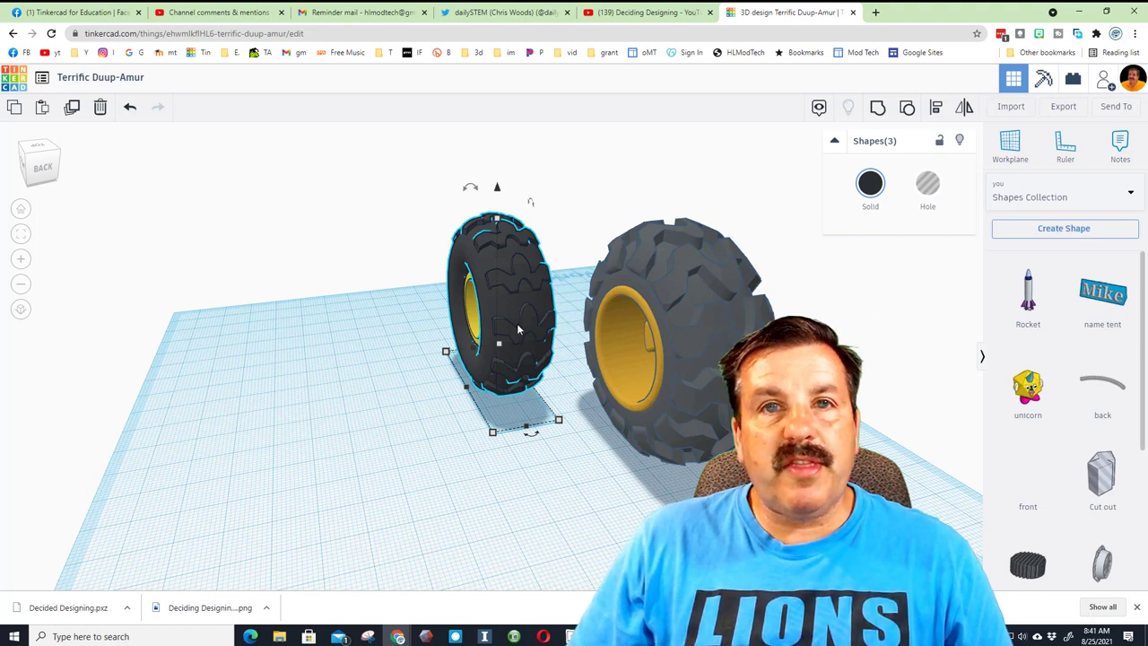
left_click(1064, 228)
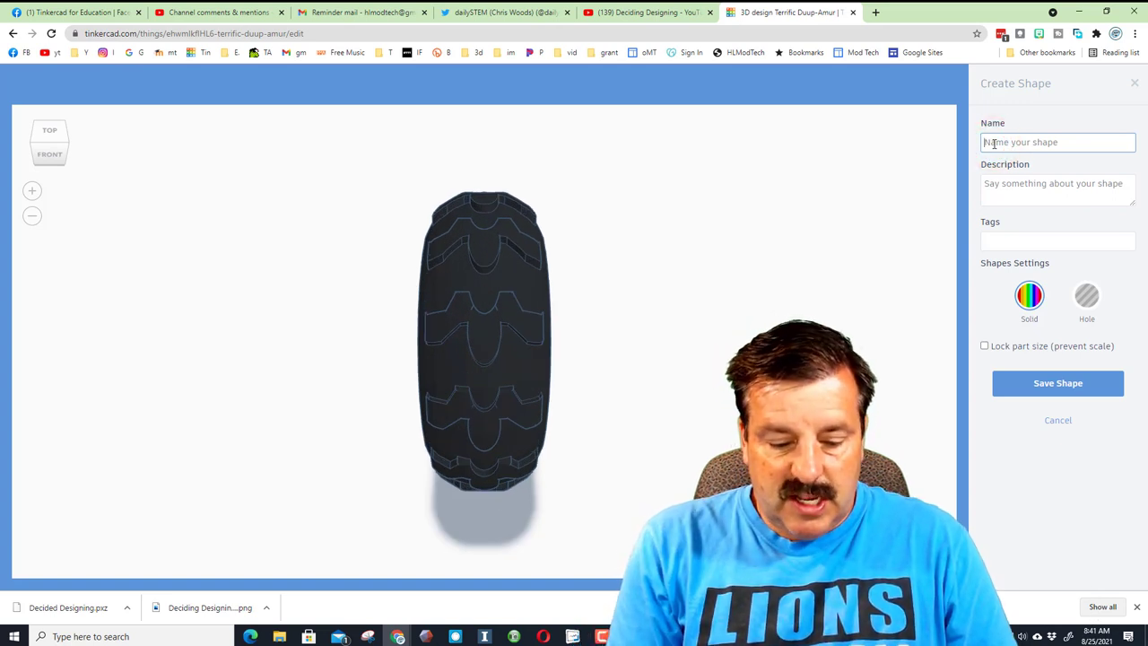
- Name the shape 'All terrain tire' and add the tags tire and wheel
type("All terrain tire")
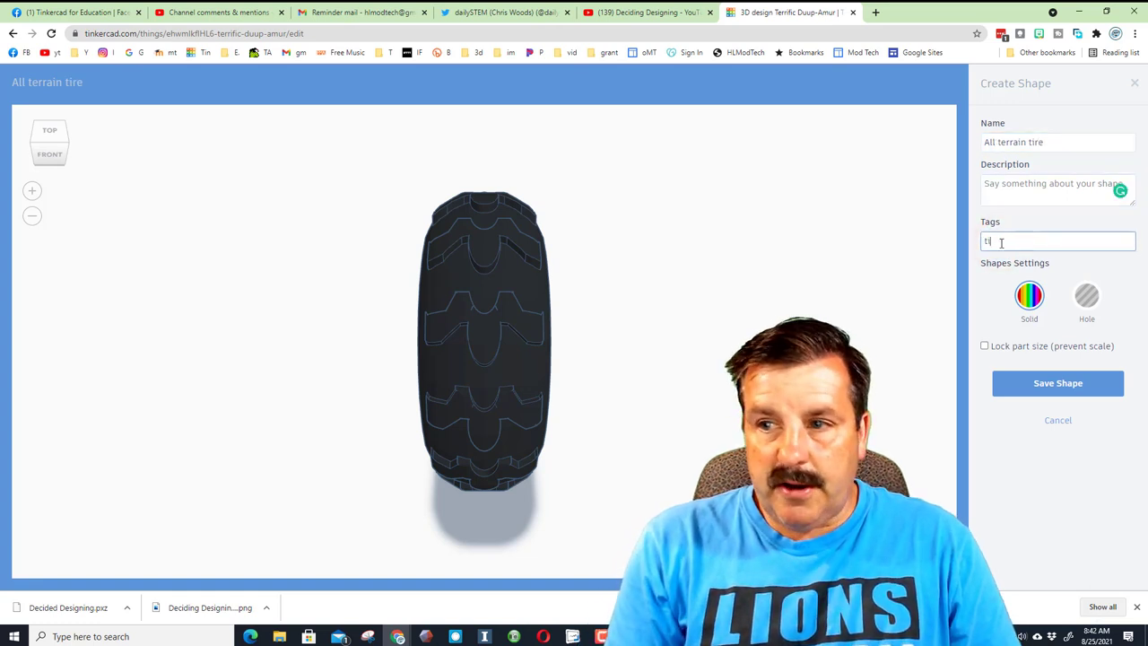
type("wheel")
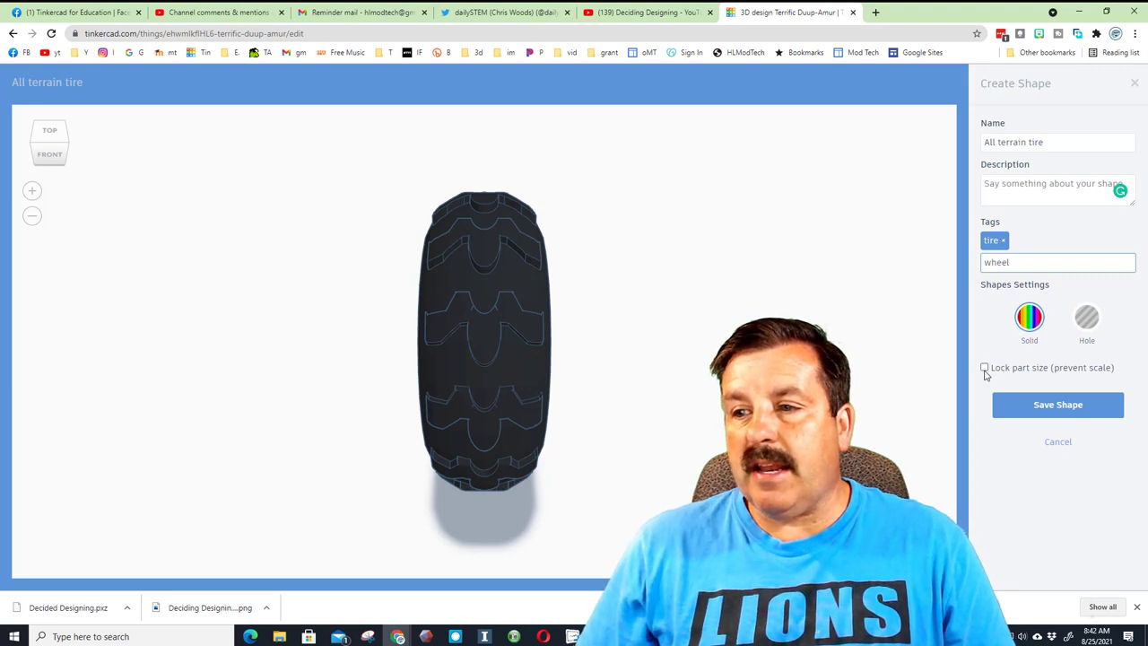
key("Enter")
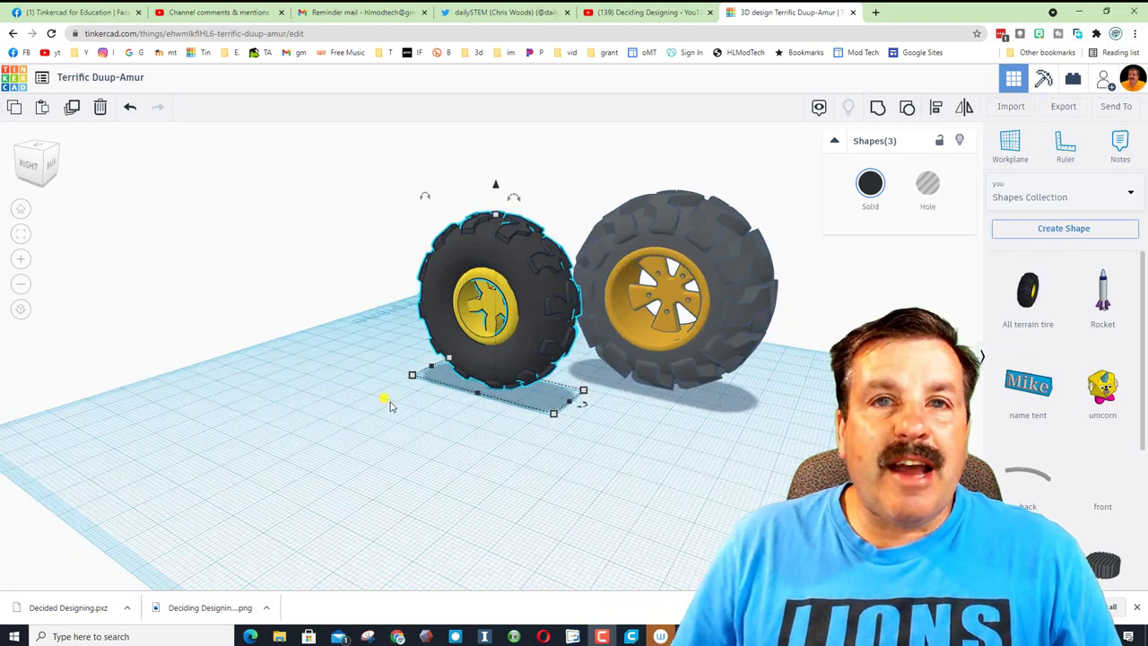
left_click(1063, 196)
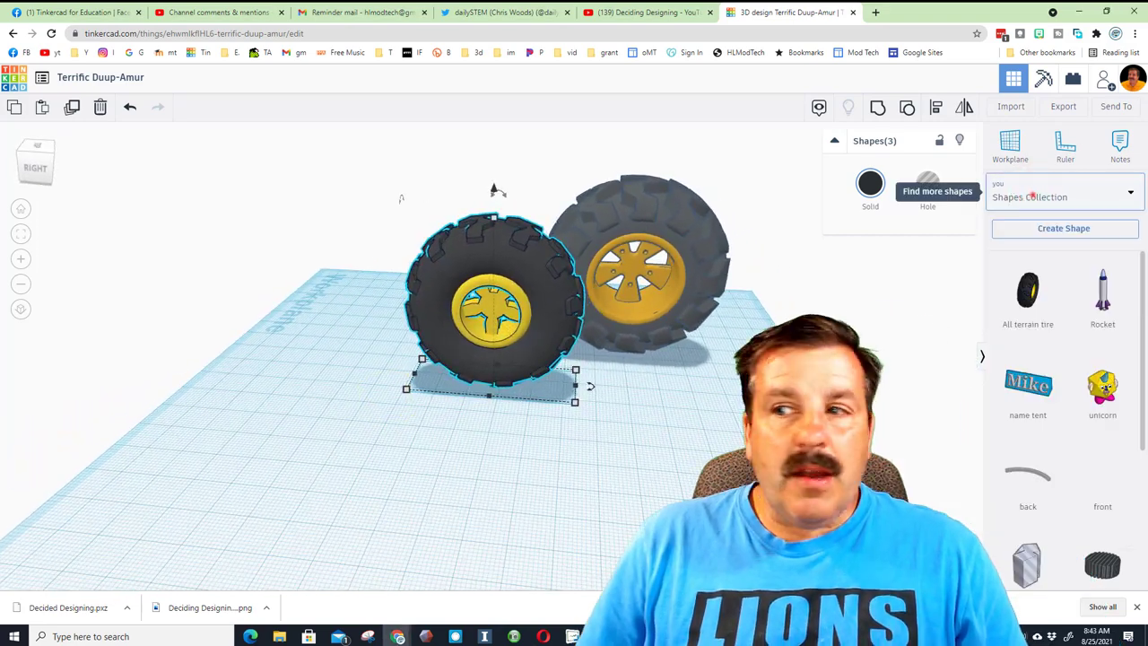
left_click(1063, 196)
type("tire mdh")
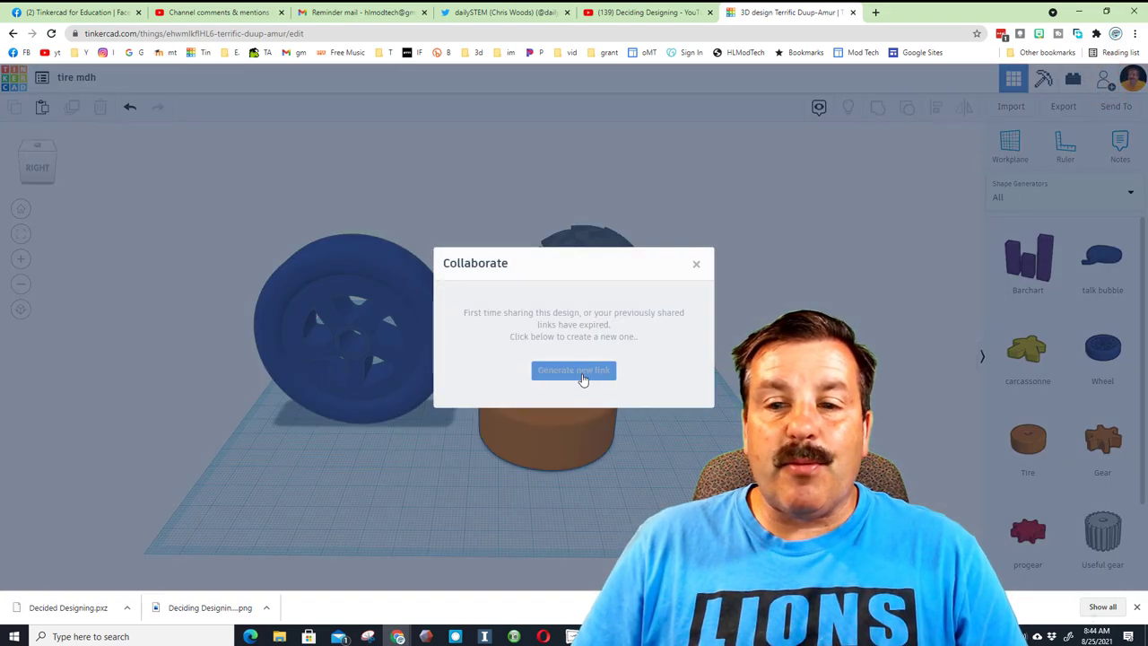
- Generate a new collaboration sharing link for the design
left_click(574, 370)
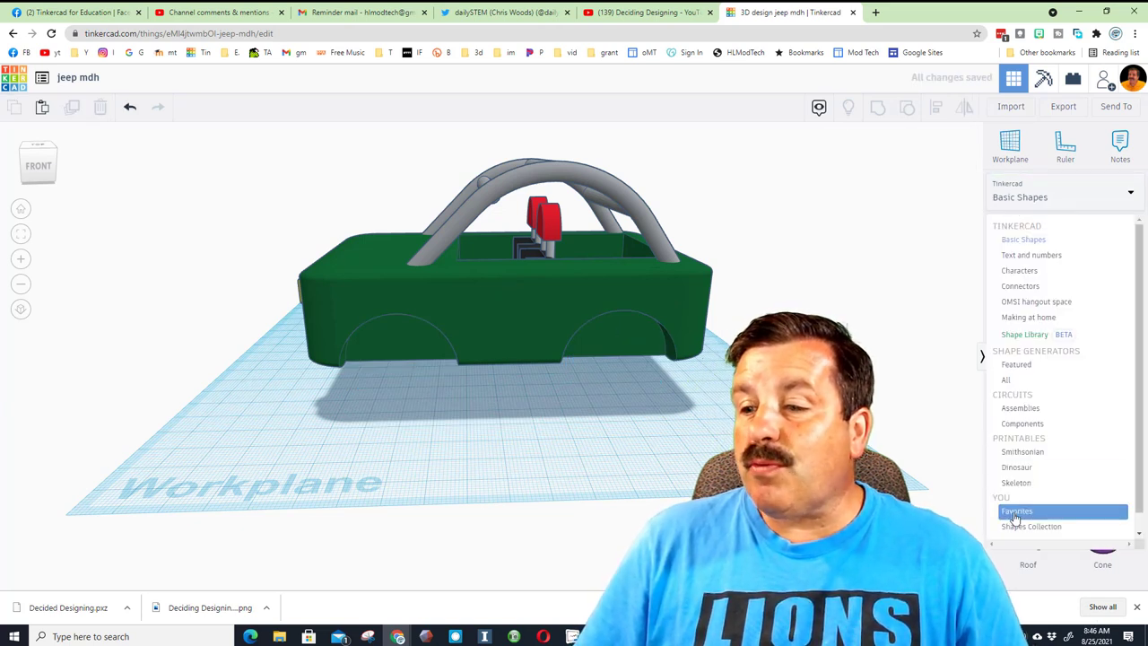
- Choose Shapes Collection in the jeep design's shapes panel to reveal All terrain tire
left_click(1032, 526)
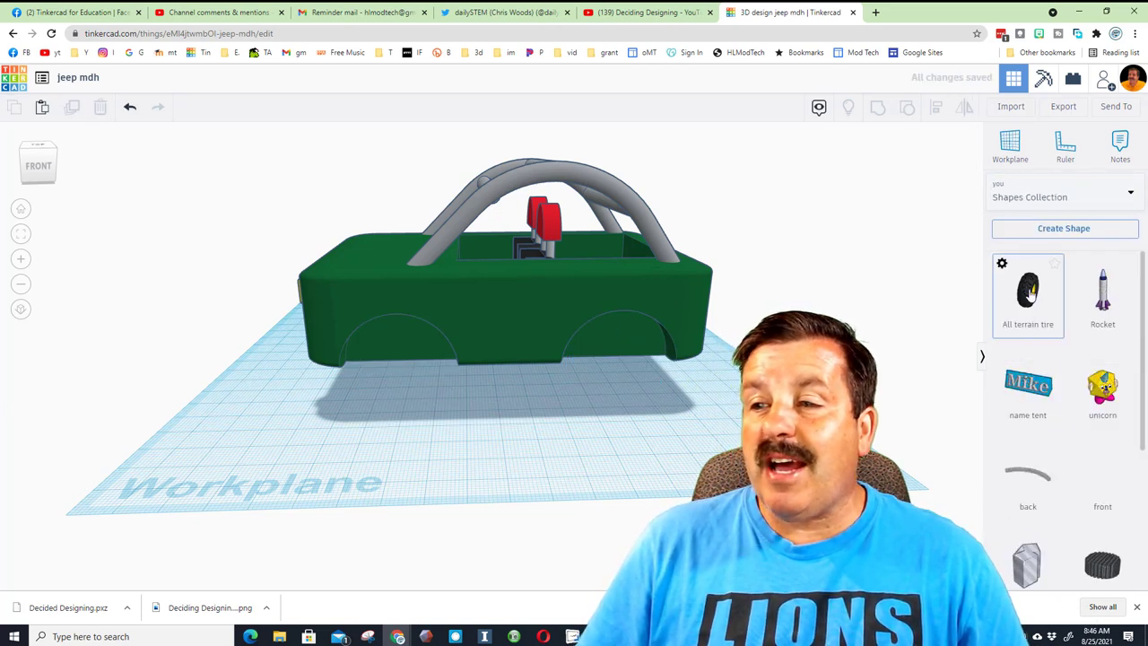